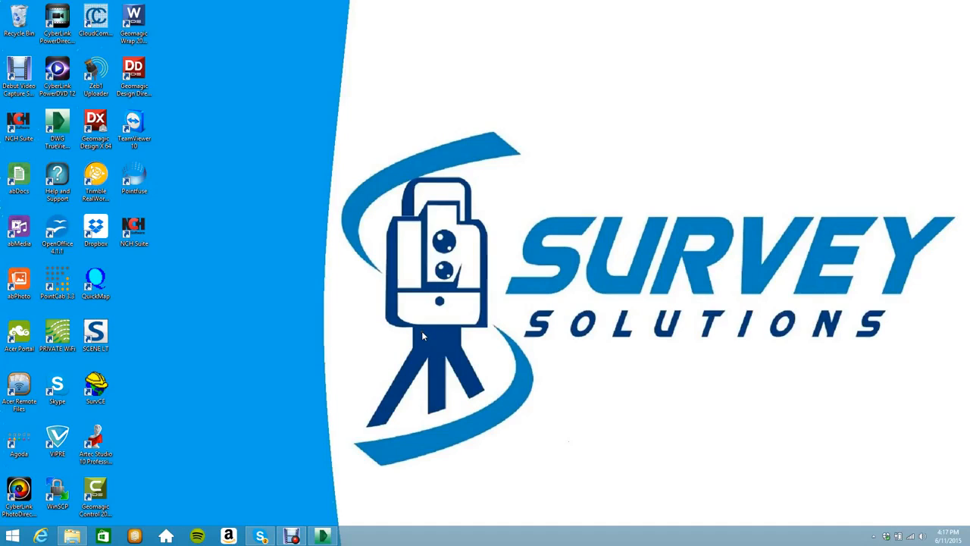
{"action": "mouse_move", "coordinate": [409, 328]}
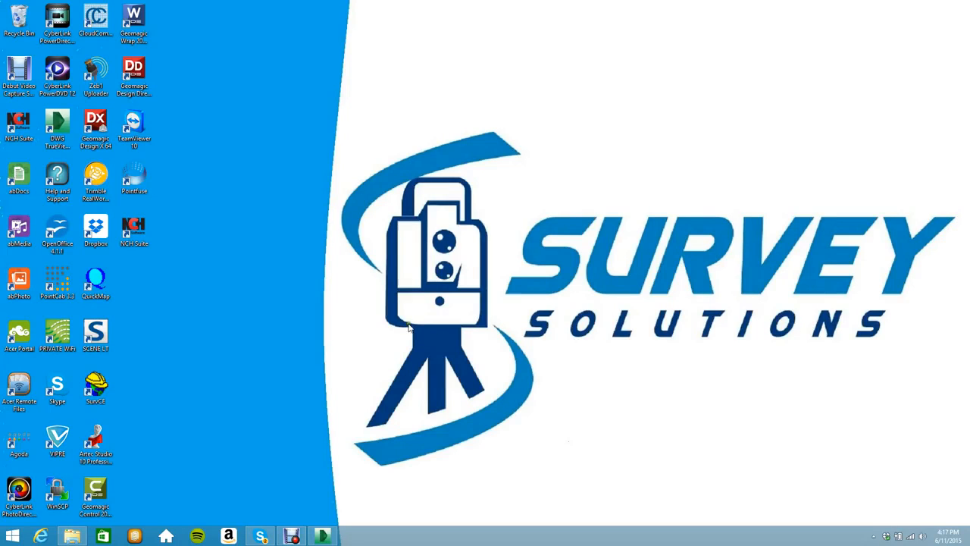
Step: Launch Pointfuse and create a default-named project importing the Zeb building .laz from D:\Downloads
{"action": "left_click", "coordinate": [134, 178]}
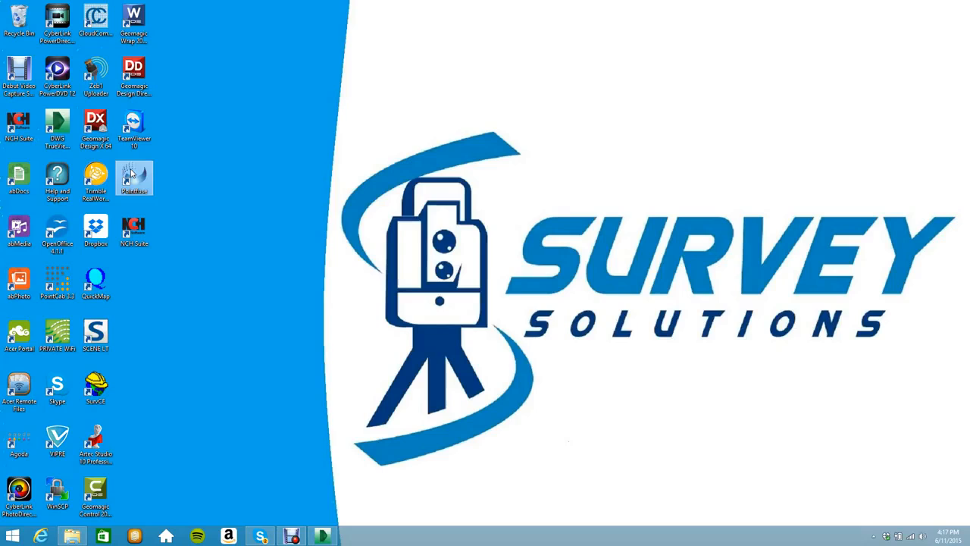
{"action": "double_click", "coordinate": [133, 178]}
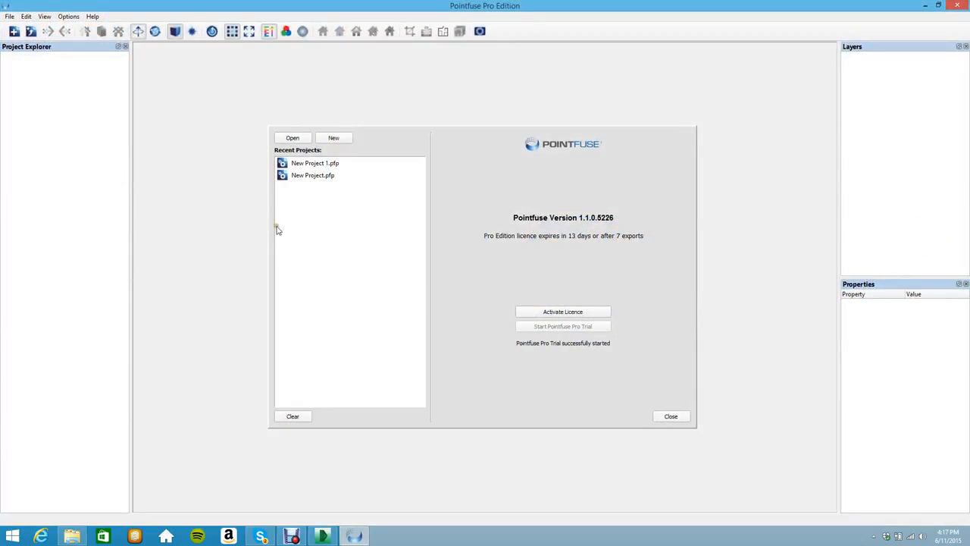
{"action": "mouse_move", "coordinate": [348, 169]}
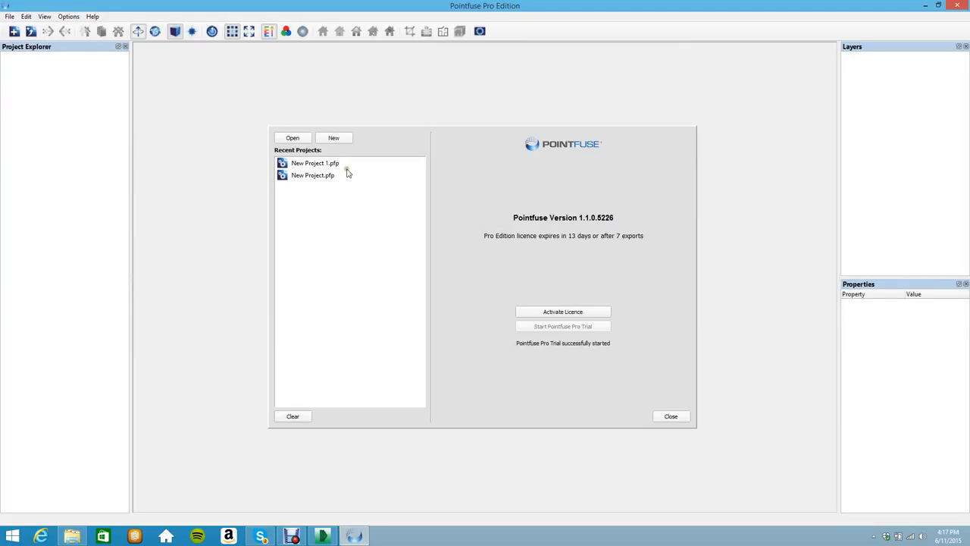
{"action": "mouse_move", "coordinate": [353, 173]}
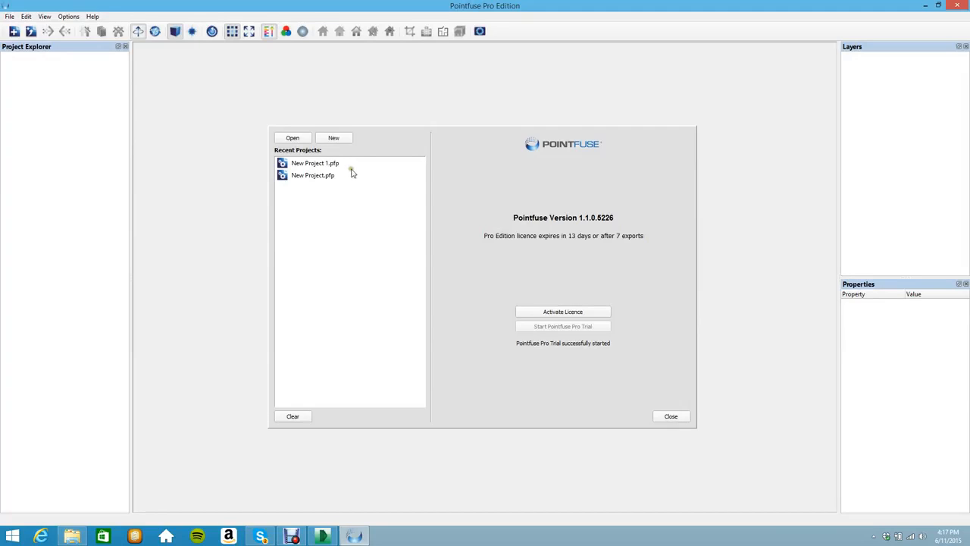
{"action": "left_click", "coordinate": [334, 138]}
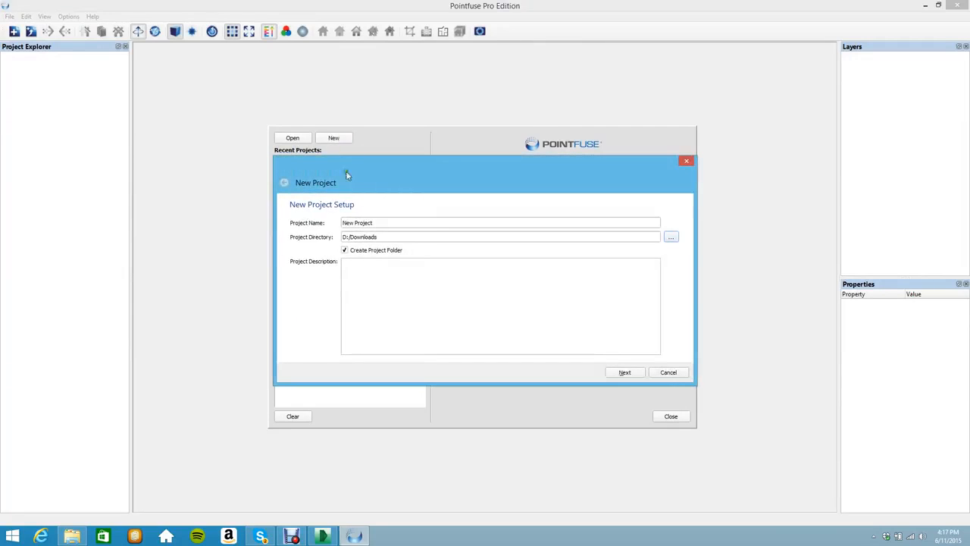
{"action": "left_click", "coordinate": [624, 372]}
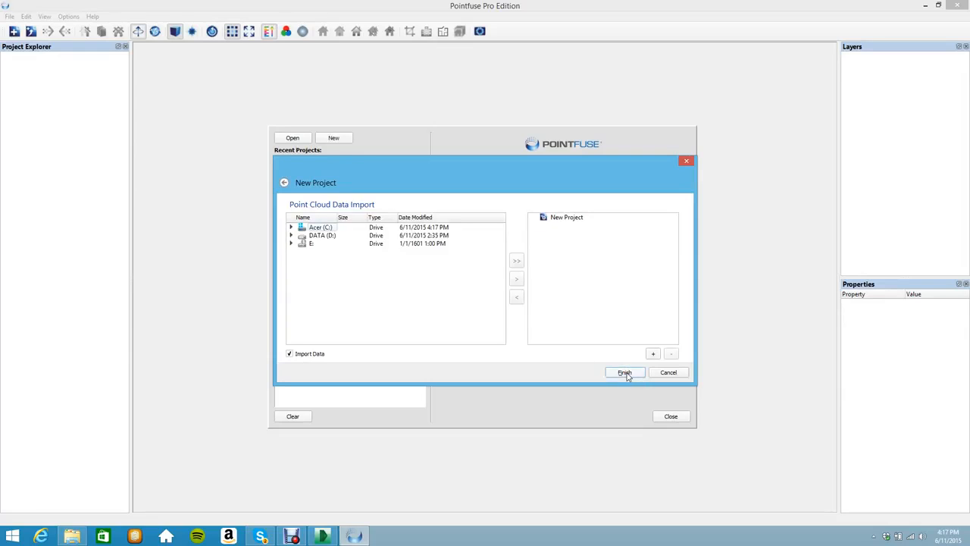
{"action": "left_click", "coordinate": [292, 235]}
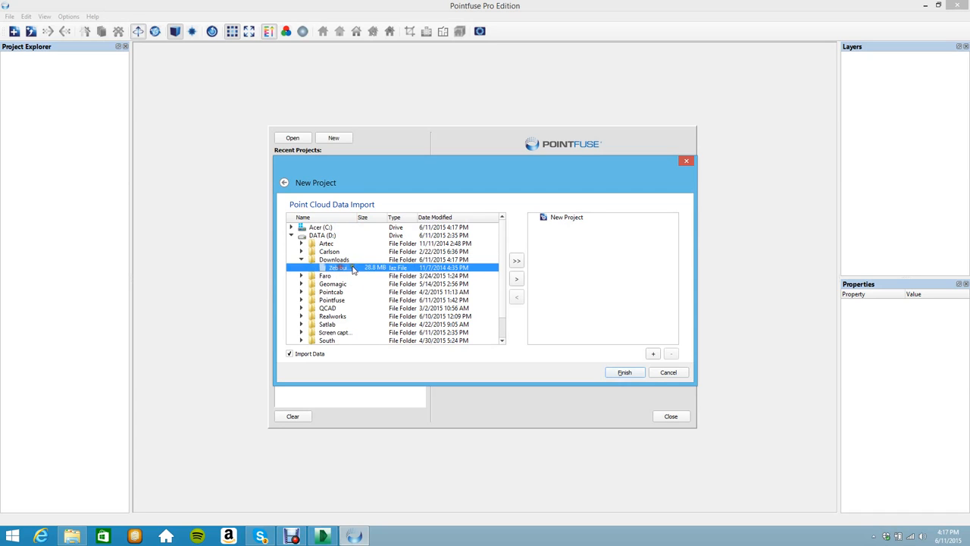
{"action": "left_click", "coordinate": [625, 372]}
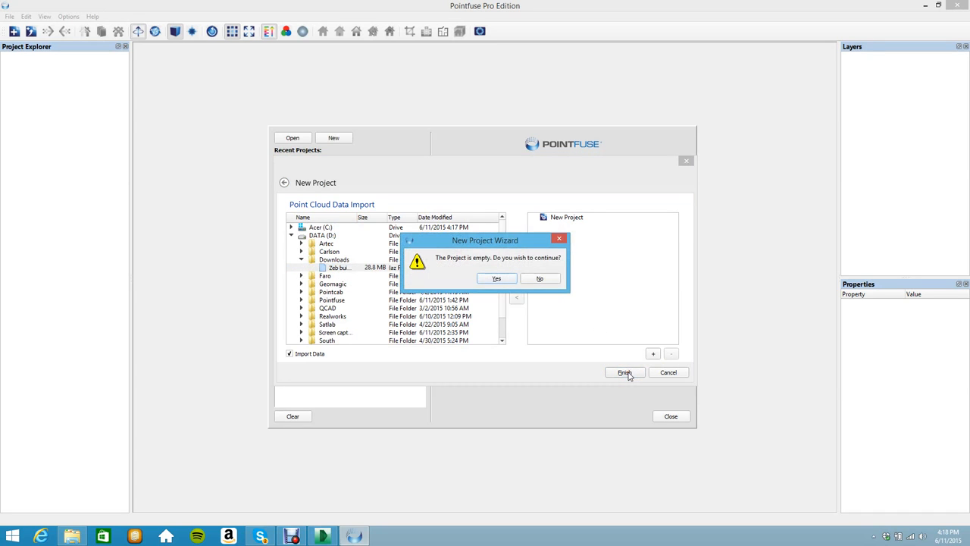
{"action": "left_click", "coordinate": [497, 278]}
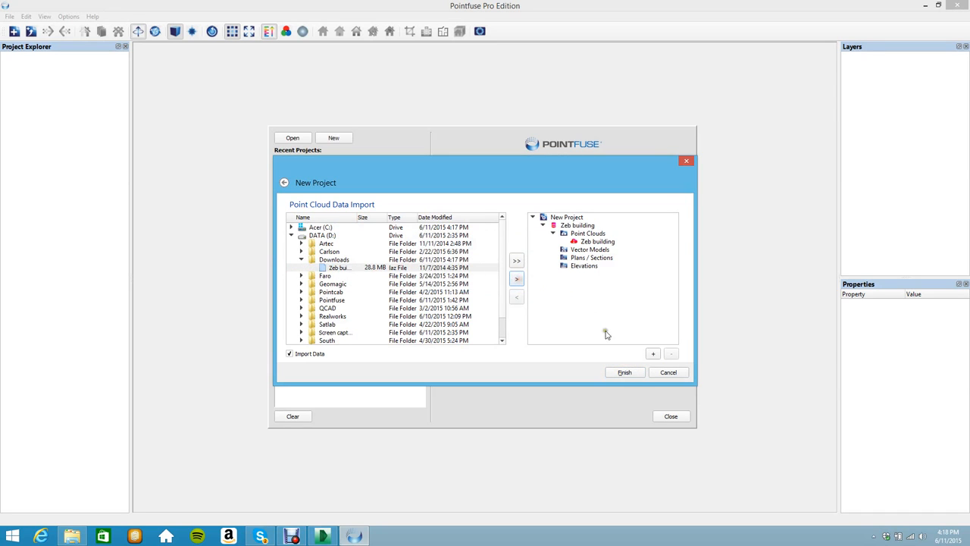
{"action": "left_click", "coordinate": [626, 372]}
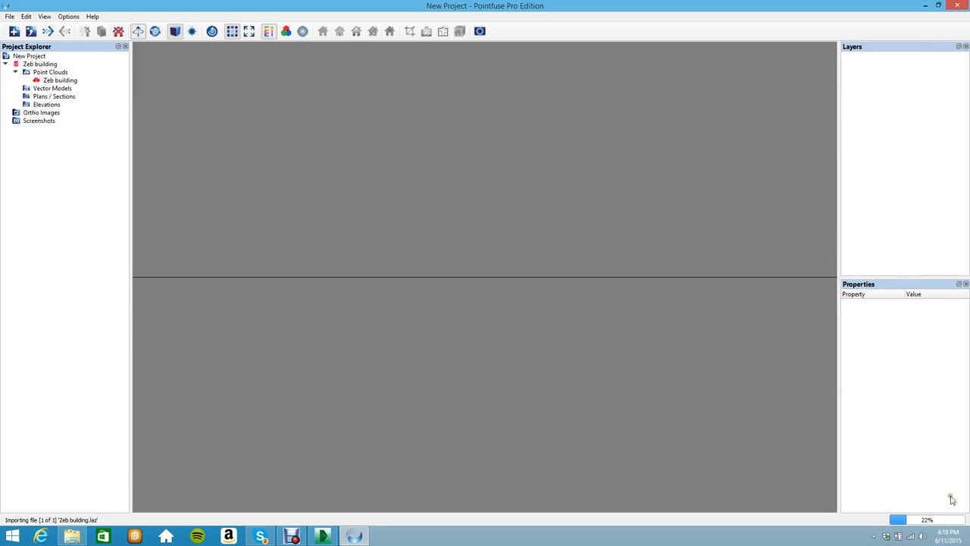
{"action": "mouse_move", "coordinate": [921, 483]}
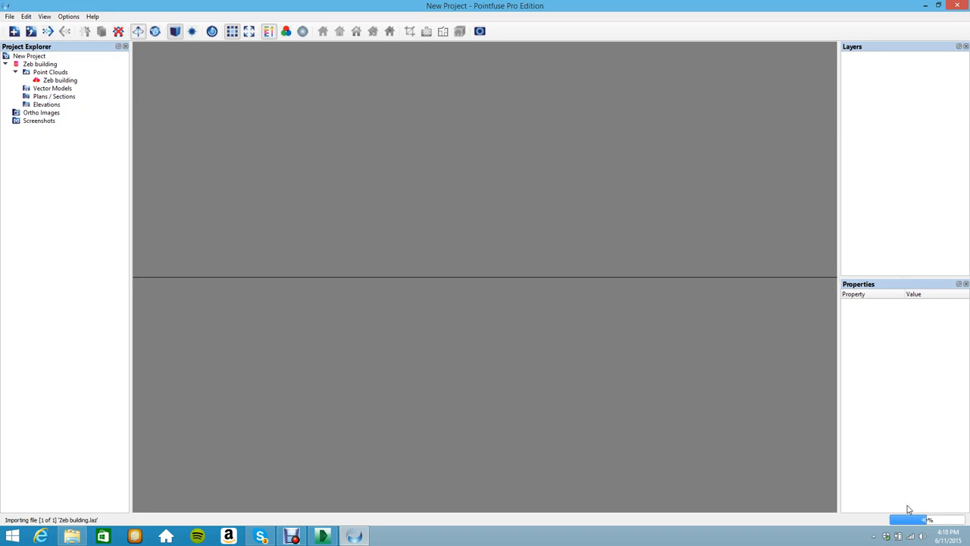
{"action": "mouse_move", "coordinate": [909, 481]}
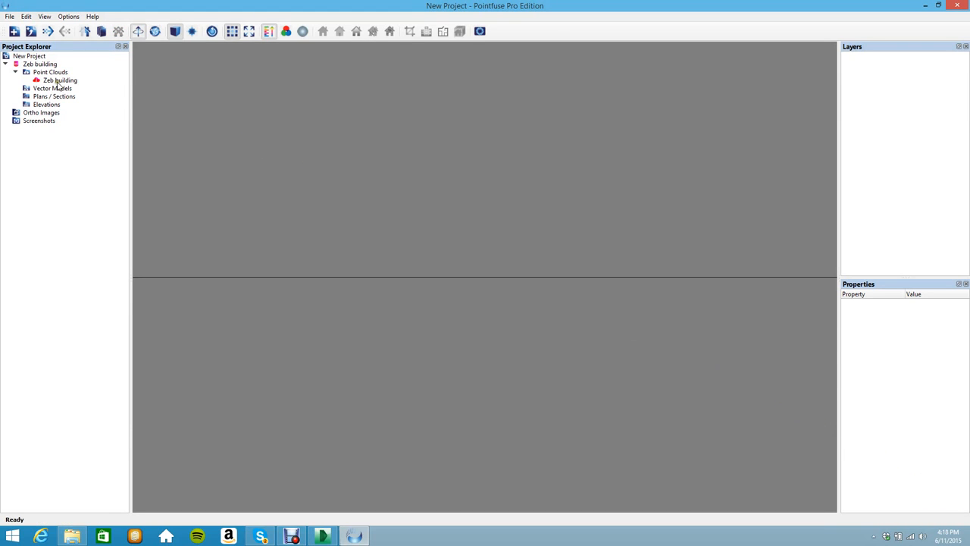
Step: Add the Zeb building point cloud to the view and orbit to a low side-on angle
{"action": "right_click", "coordinate": [54, 81]}
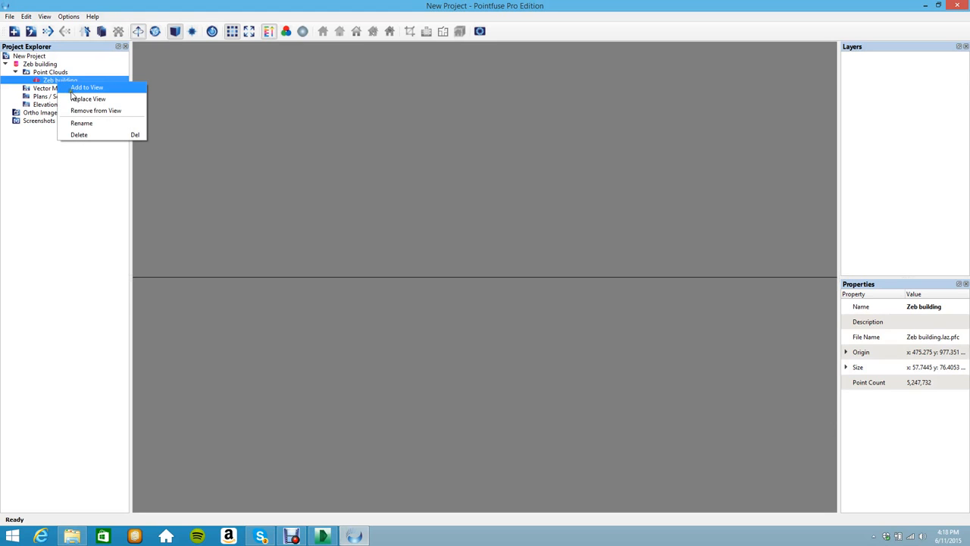
{"action": "left_click", "coordinate": [91, 87]}
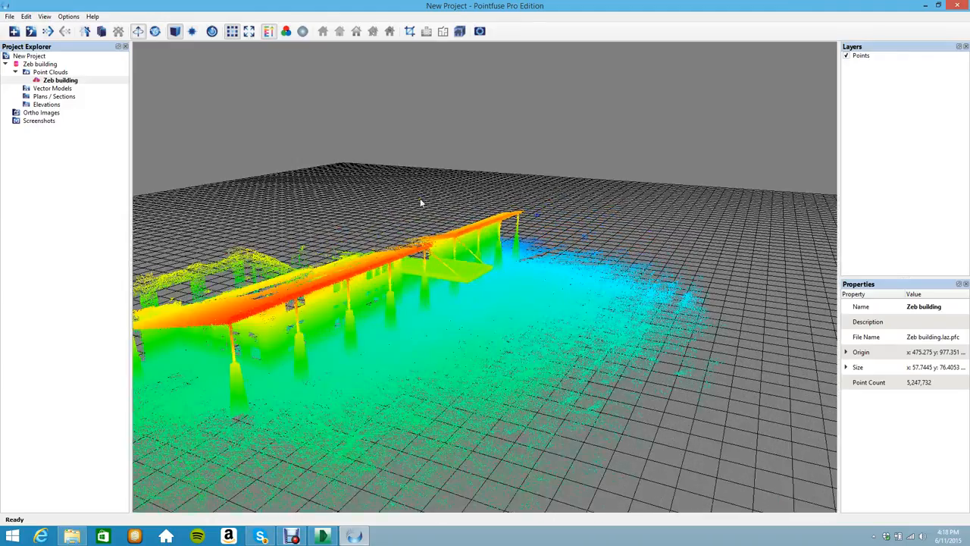
{"action": "left_click_drag", "start_coordinate": [420, 203], "coordinate": [389, 210]}
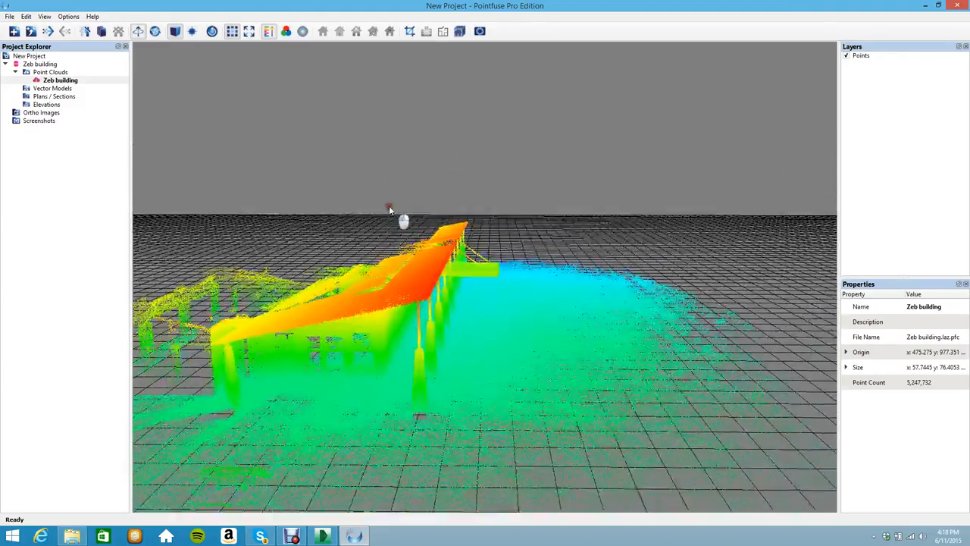
{"action": "left_click_drag", "start_coordinate": [401, 220], "coordinate": [410, 222]}
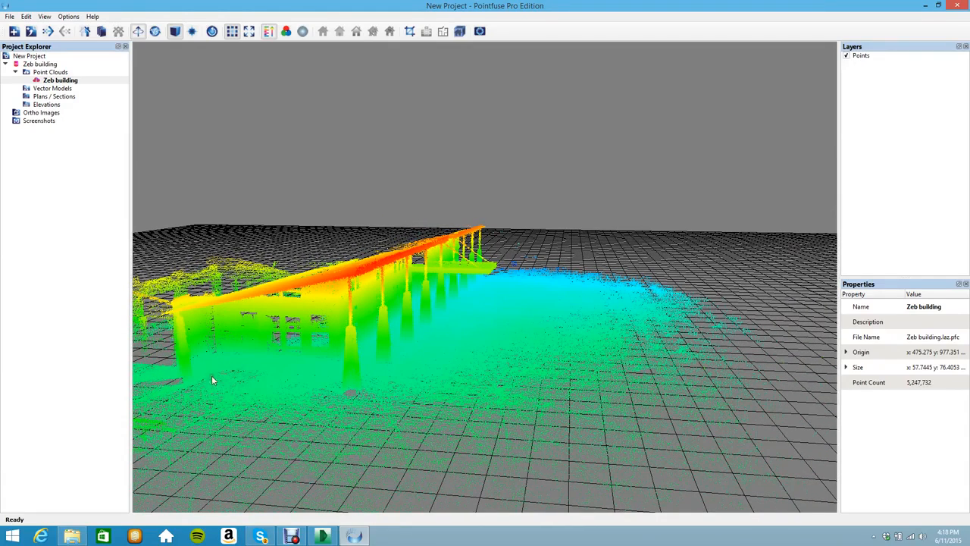
{"action": "mouse_move", "coordinate": [395, 398]}
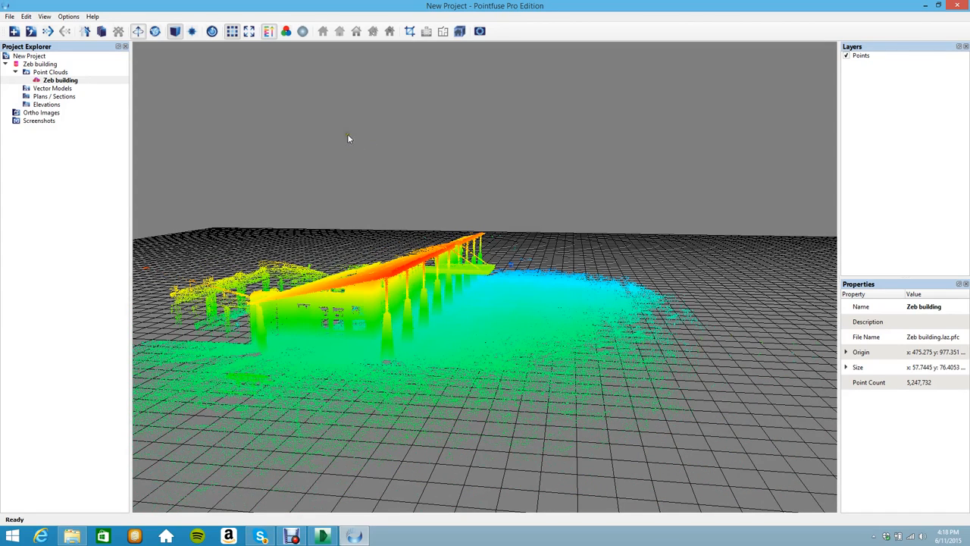
{"action": "mouse_move", "coordinate": [86, 31]}
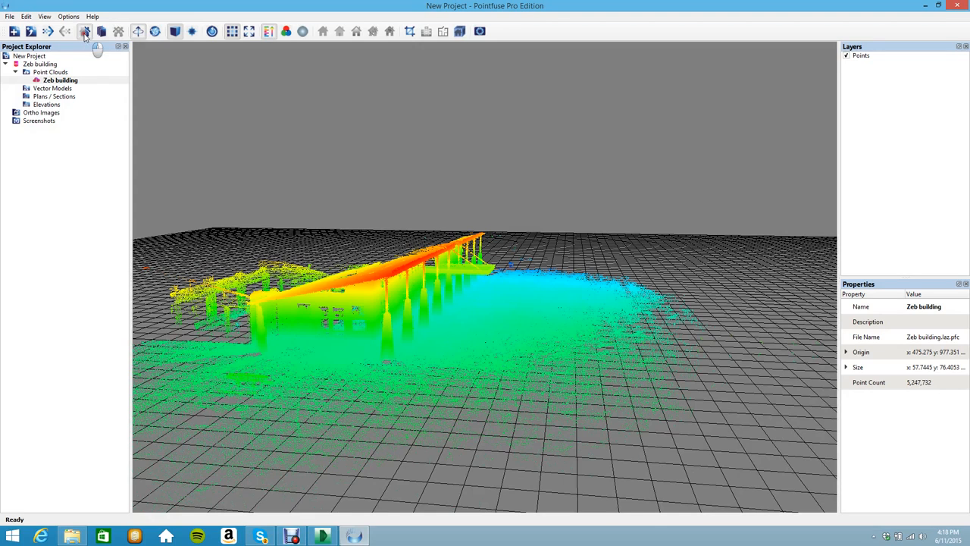
Step: Generate surfaces from the scan with the Terrestrial profile, creating 'Zeb building 0.1'
{"action": "left_click", "coordinate": [84, 30]}
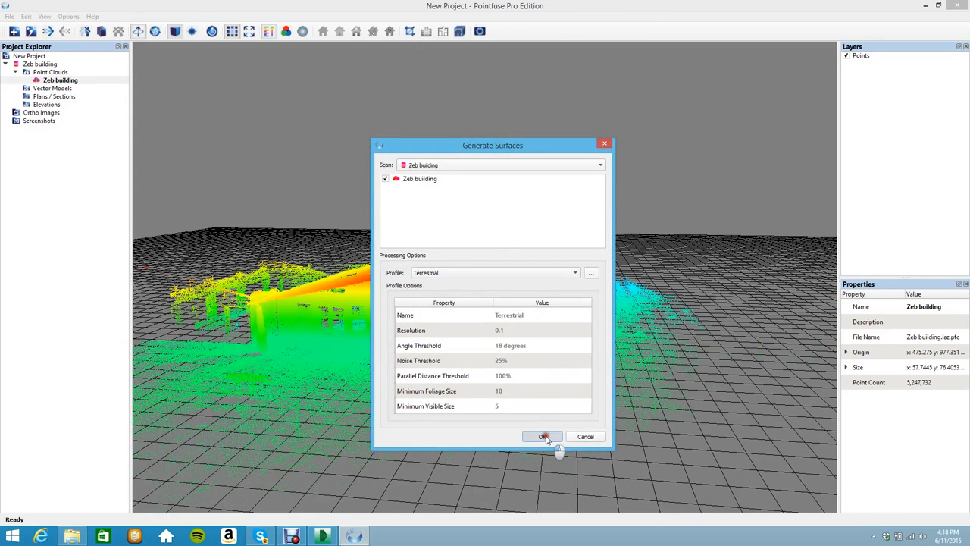
{"action": "left_click", "coordinate": [542, 437]}
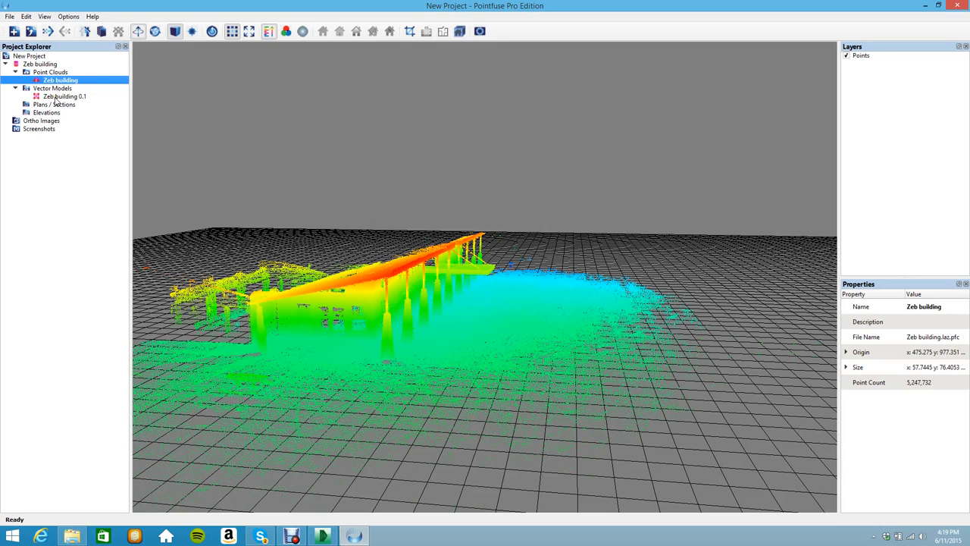
Step: Show the Zeb building 0.1 vector model in the viewport and orbit to another side
{"action": "right_click", "coordinate": [65, 96]}
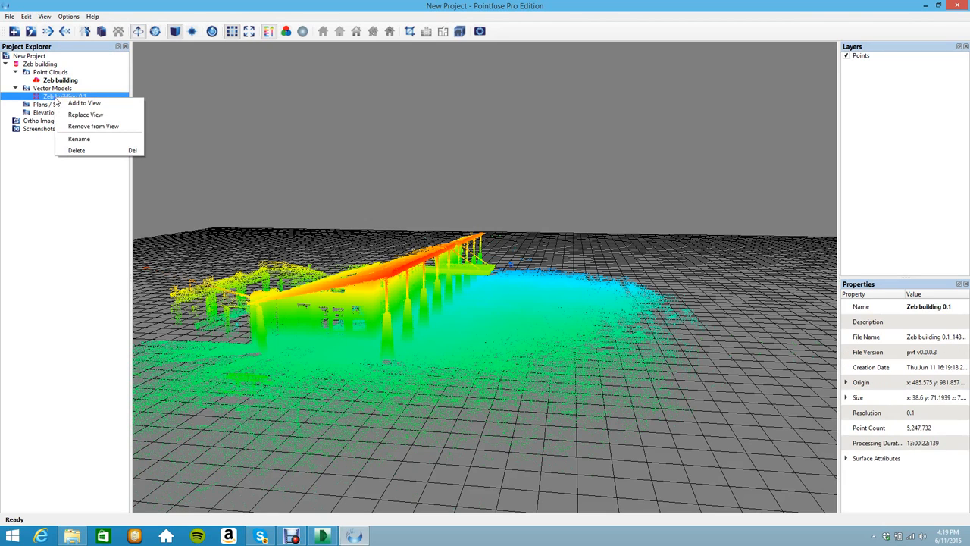
{"action": "left_click", "coordinate": [85, 113]}
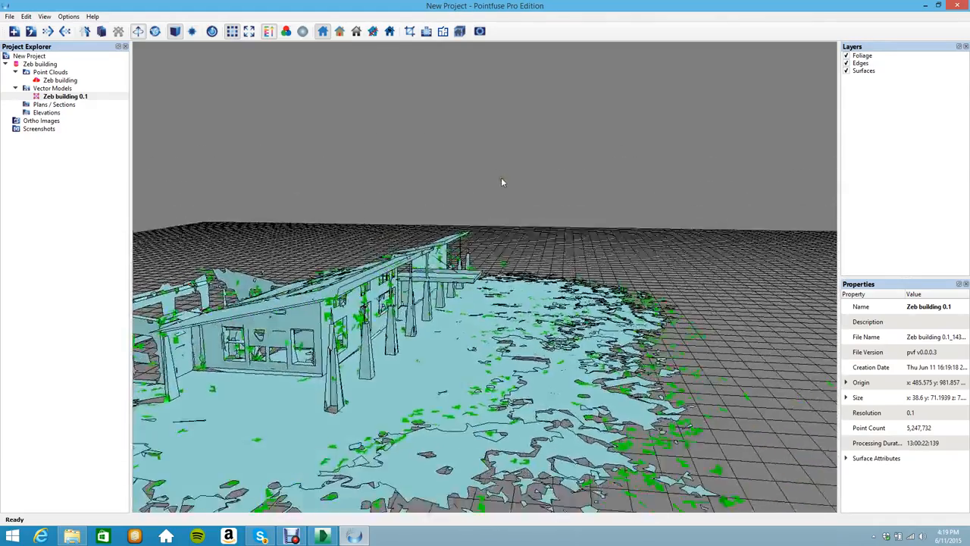
{"action": "left_click_drag", "start_coordinate": [502, 182], "coordinate": [537, 177]}
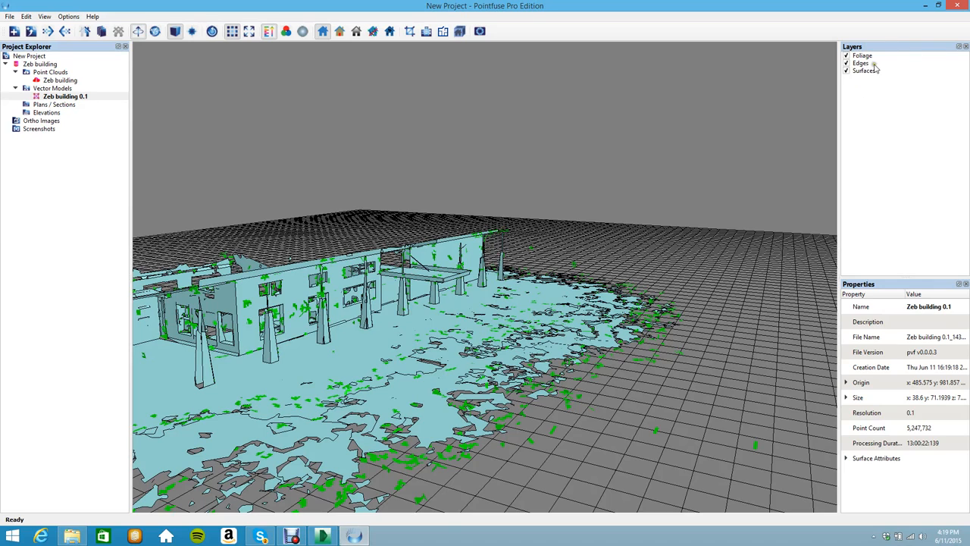
{"action": "mouse_move", "coordinate": [861, 95]}
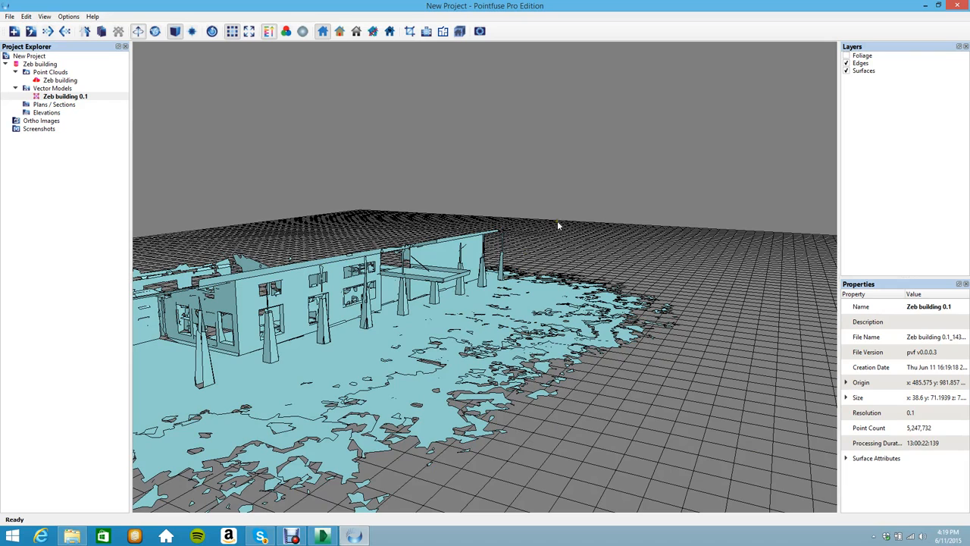
{"action": "mouse_move", "coordinate": [660, 213]}
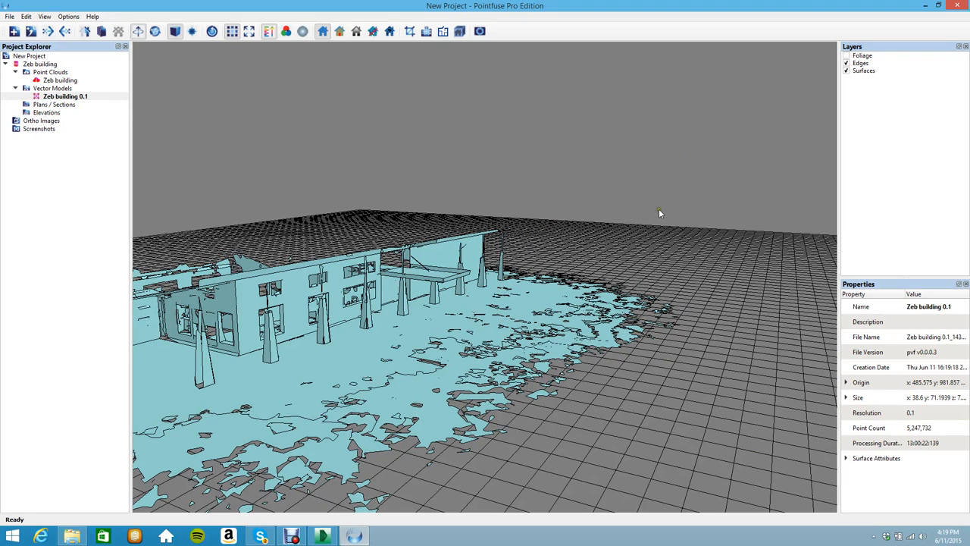
{"action": "mouse_move", "coordinate": [806, 99]}
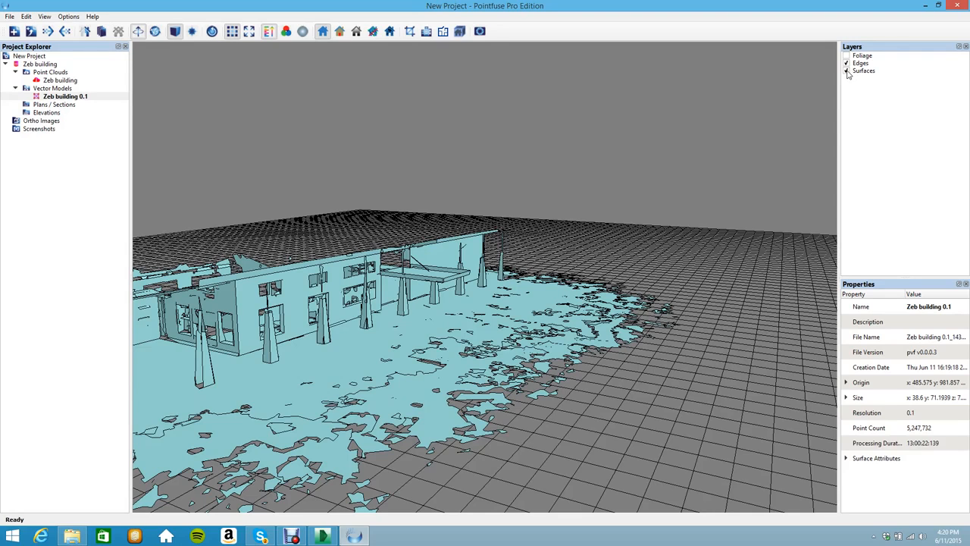
{"action": "left_click", "coordinate": [845, 71]}
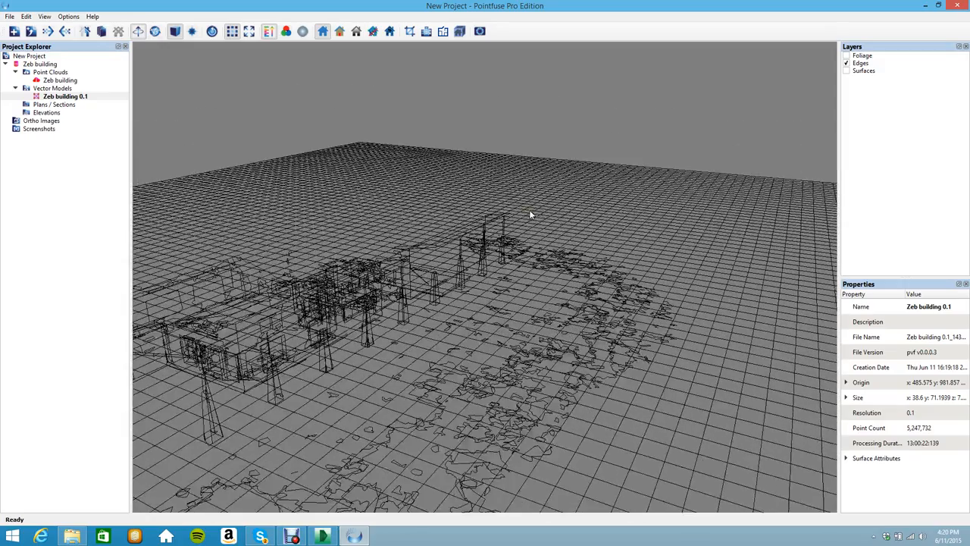
{"action": "left_click", "coordinate": [847, 71]}
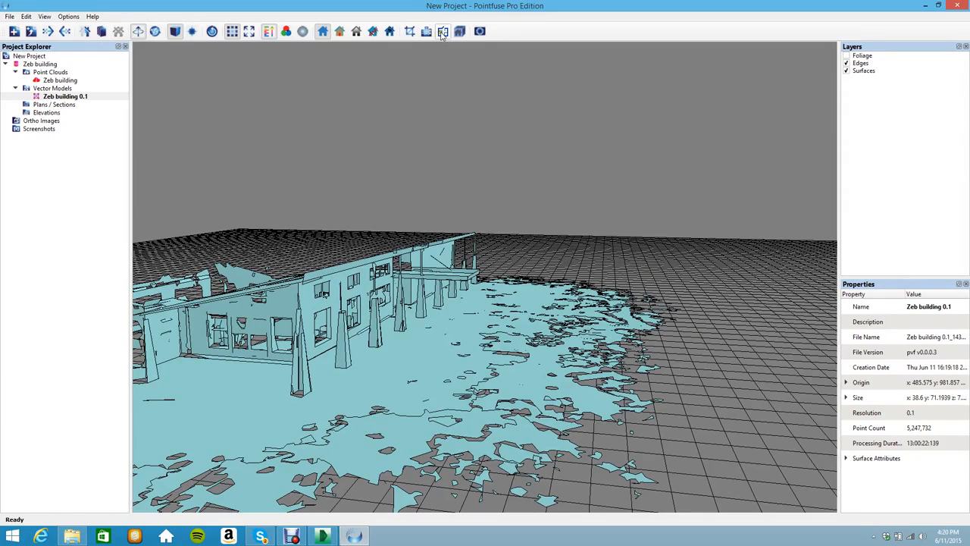
{"action": "mouse_move", "coordinate": [445, 32]}
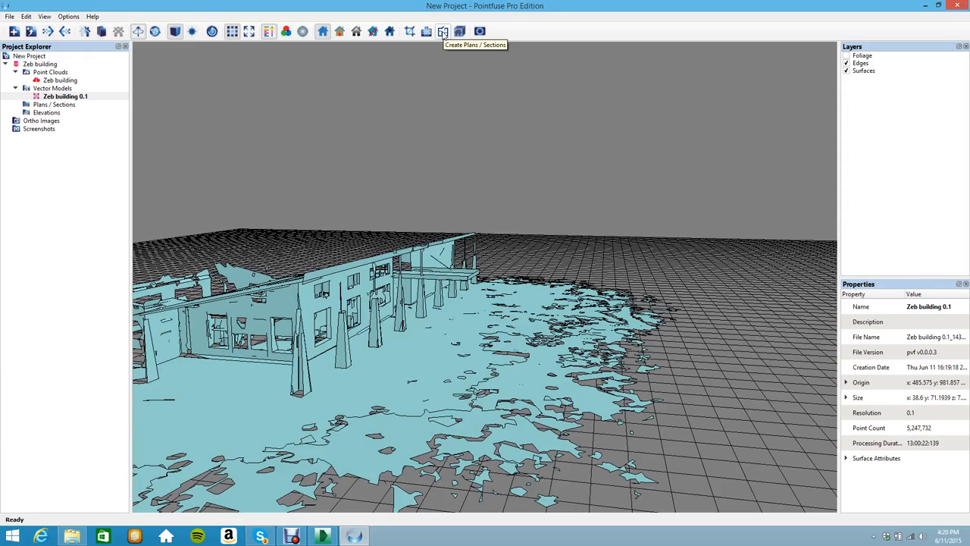
Step: Create a plan section of Zeb building 0.1 and display its floor-plan edges
{"action": "left_click", "coordinate": [439, 31]}
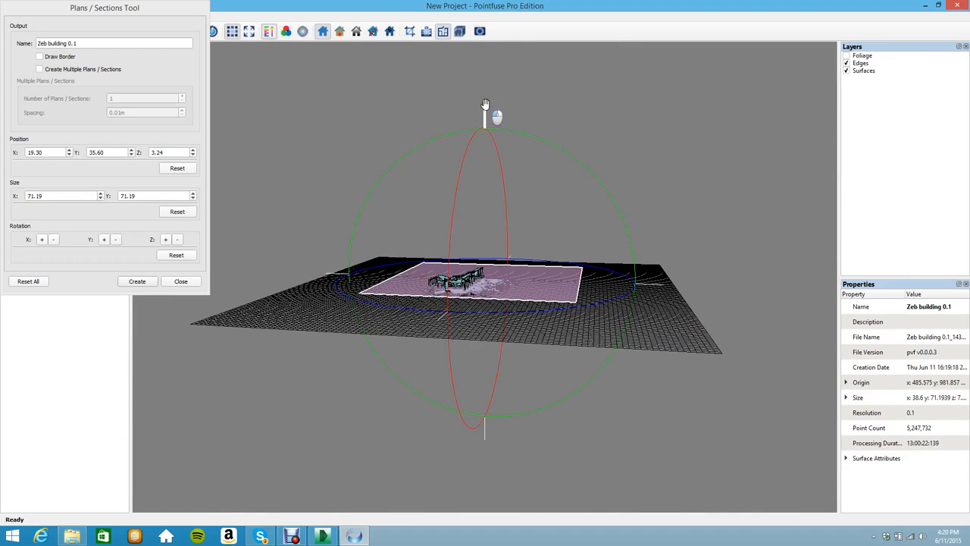
{"action": "left_click_drag", "start_coordinate": [485, 114], "coordinate": [500, 229]}
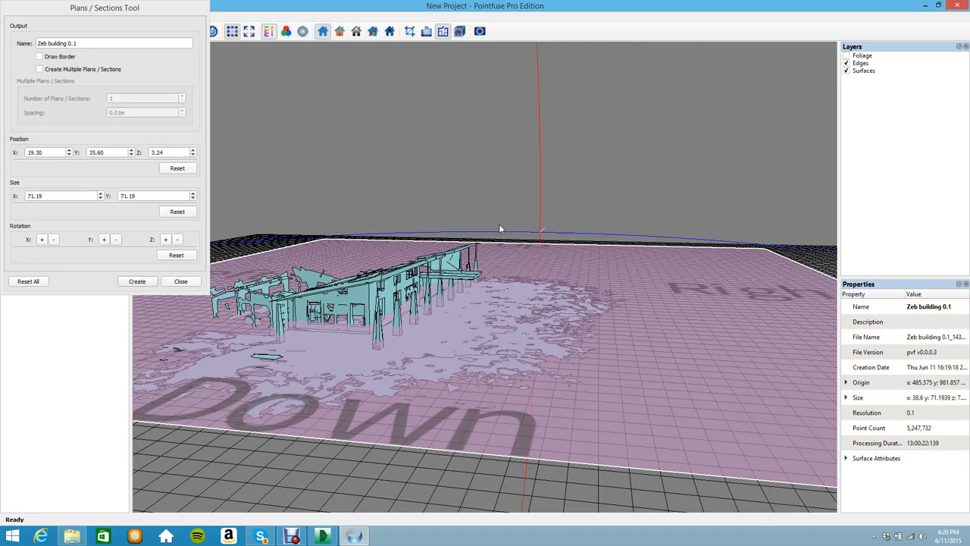
{"action": "mouse_move", "coordinate": [232, 228]}
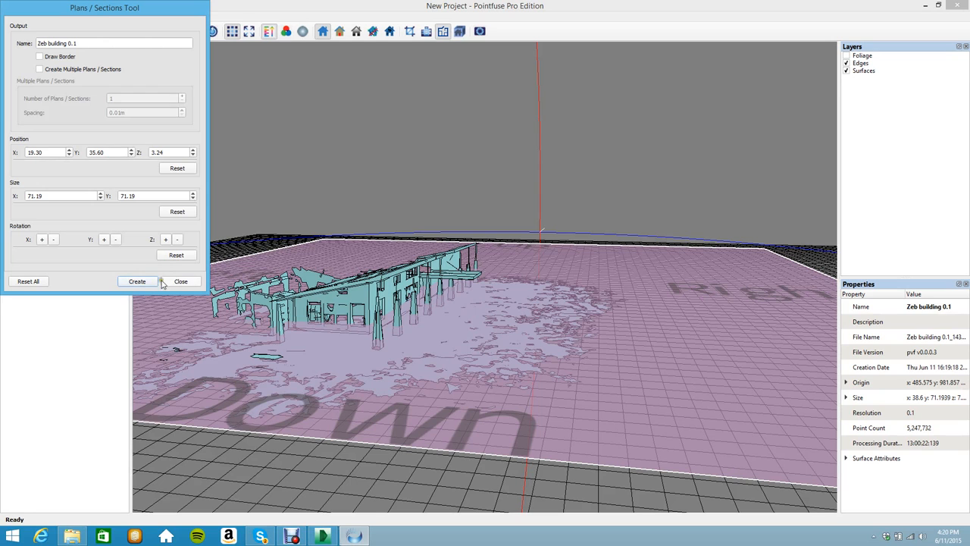
{"action": "left_click", "coordinate": [181, 281]}
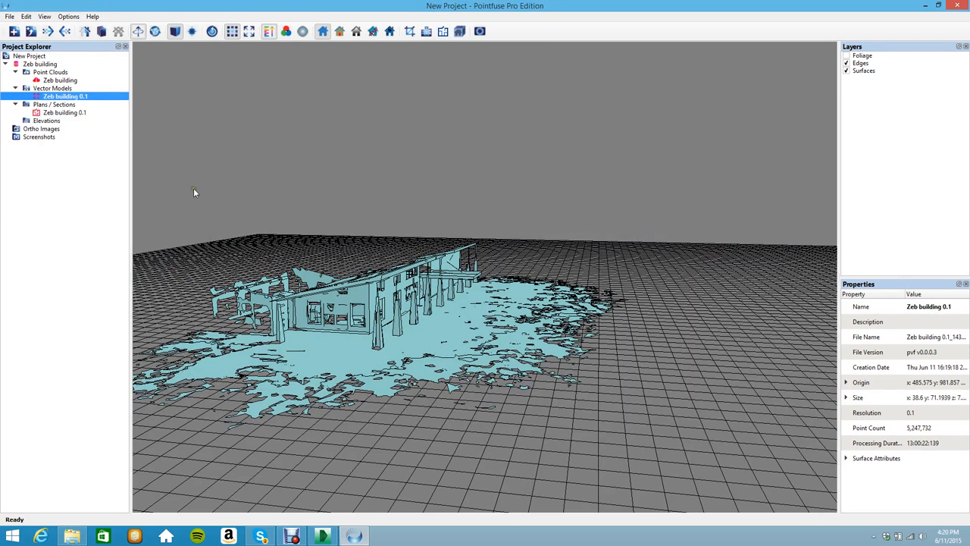
{"action": "mouse_move", "coordinate": [47, 120]}
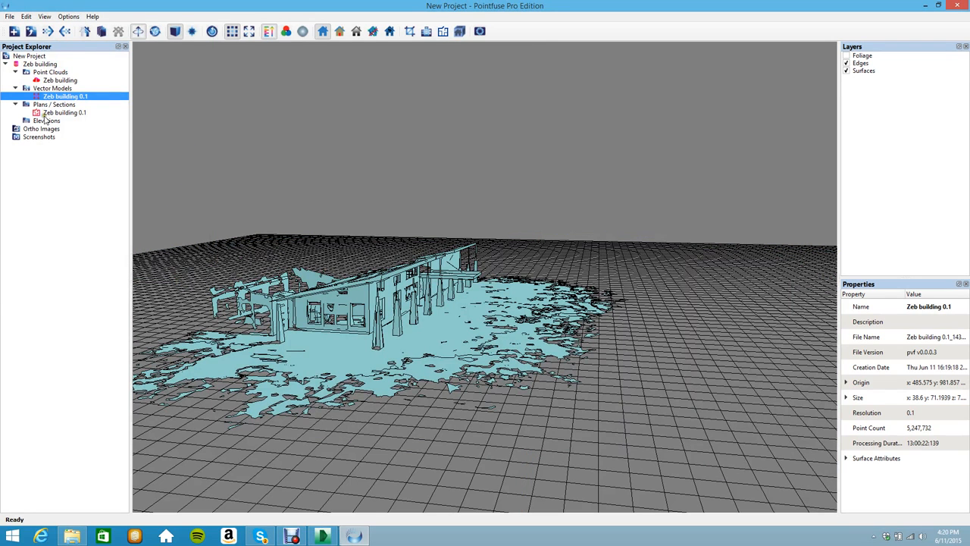
{"action": "mouse_move", "coordinate": [64, 123]}
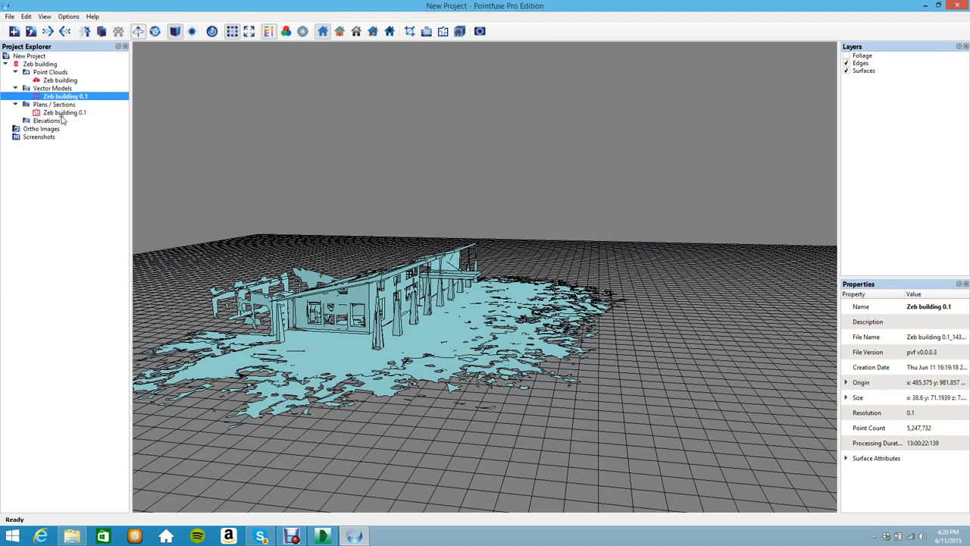
{"action": "left_click", "coordinate": [64, 113]}
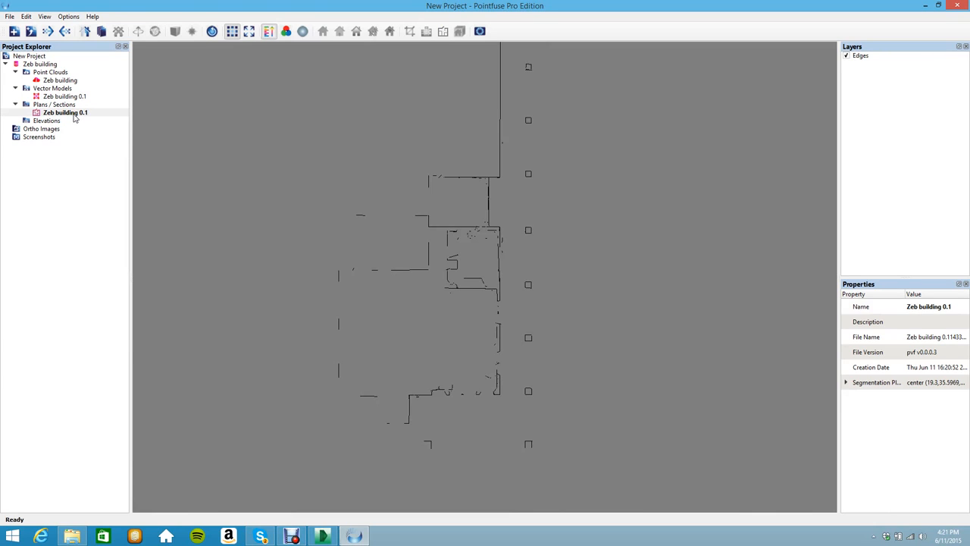
{"action": "mouse_move", "coordinate": [67, 121]}
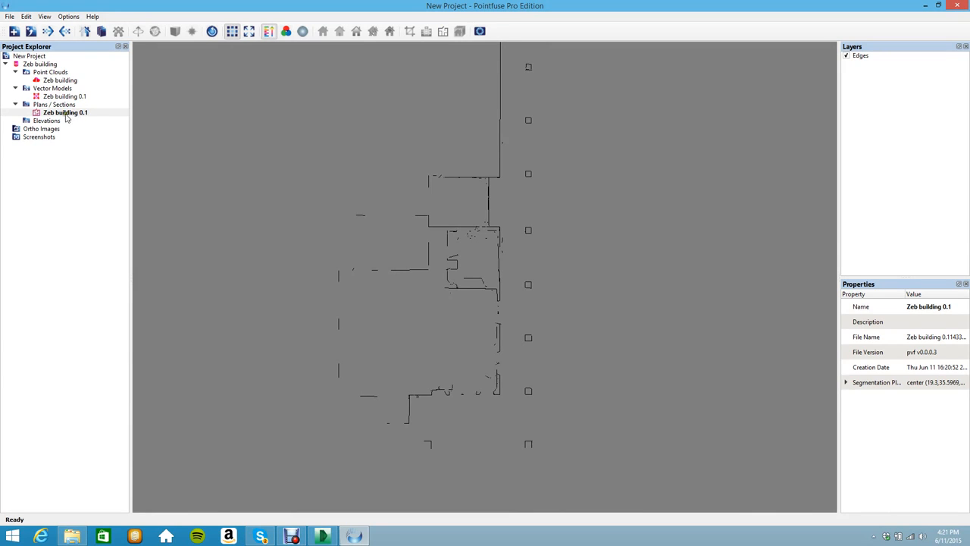
Step: Replace the plan section view with the Zeb building 0.1 vector model
{"action": "right_click", "coordinate": [51, 96]}
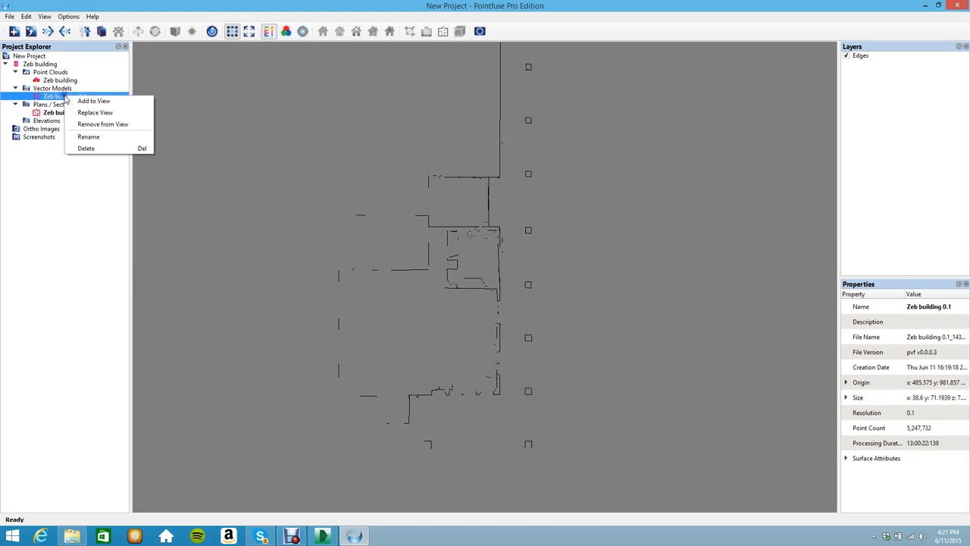
{"action": "left_click", "coordinate": [96, 100]}
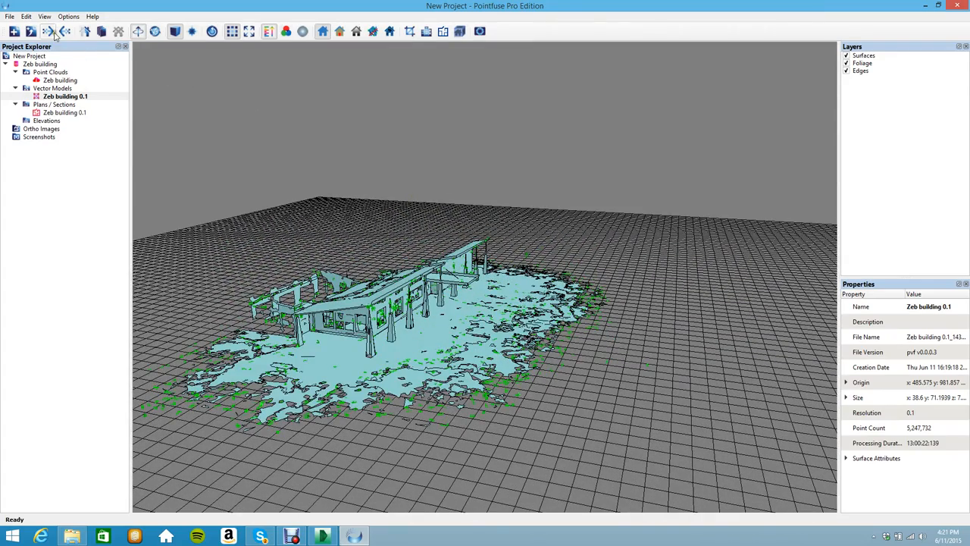
{"action": "mouse_move", "coordinate": [58, 31]}
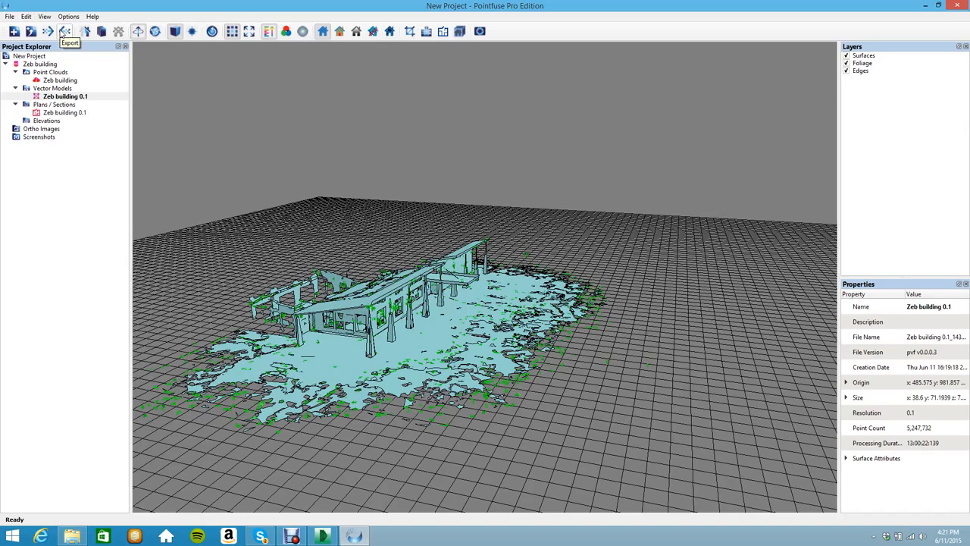
Step: Open Export for the vector model, browse the save location, and list the DXF/IFC/OBJ/Collada formats
{"action": "left_click", "coordinate": [65, 30]}
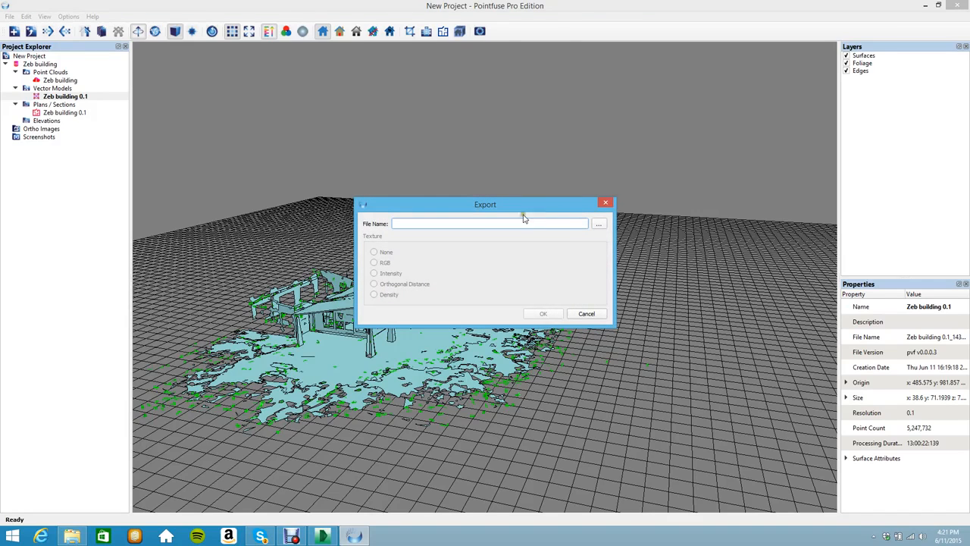
{"action": "left_click", "coordinate": [598, 224]}
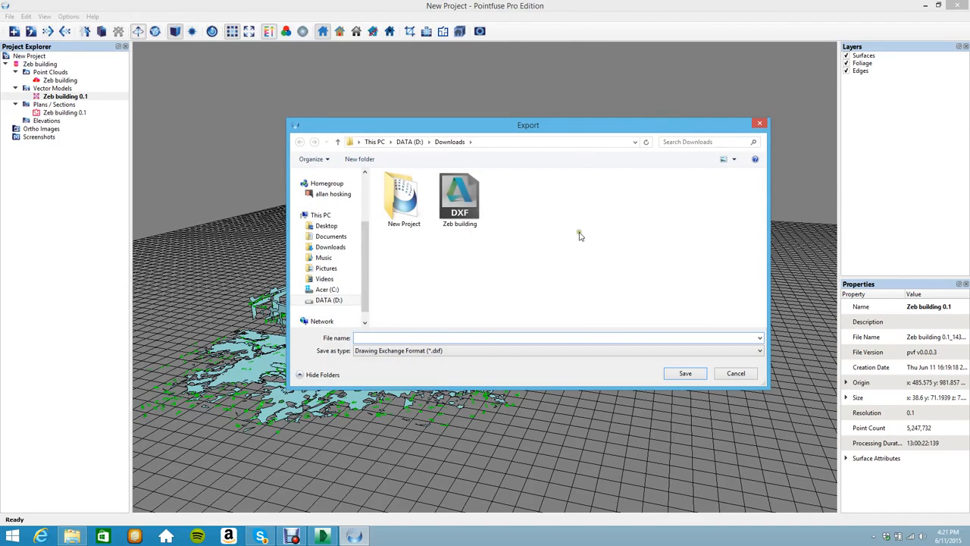
{"action": "left_click", "coordinate": [758, 350]}
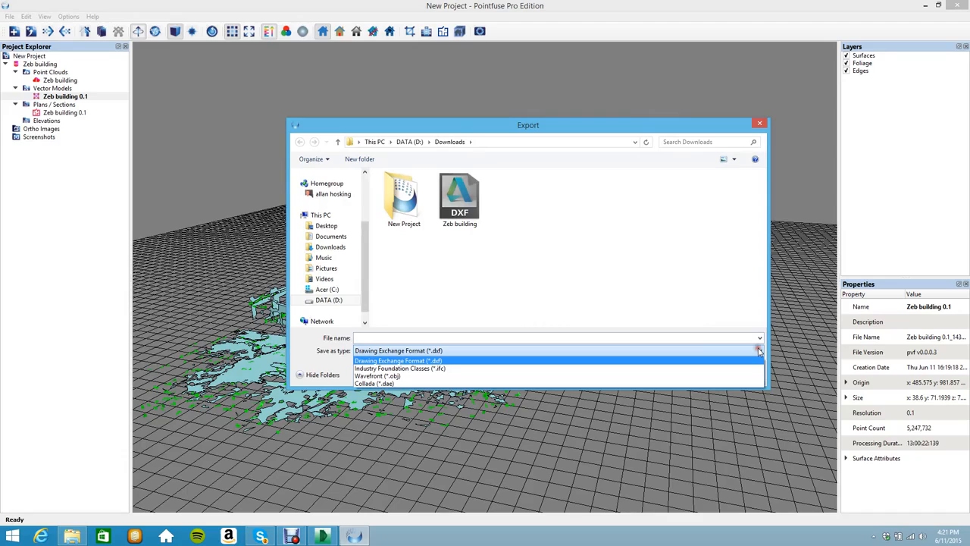
{"action": "mouse_move", "coordinate": [683, 350]}
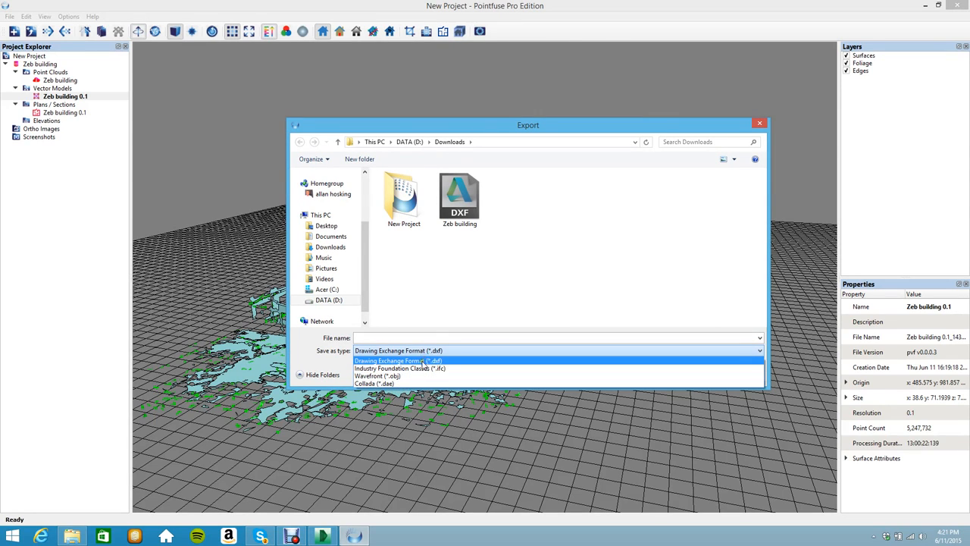
{"action": "mouse_move", "coordinate": [469, 201]}
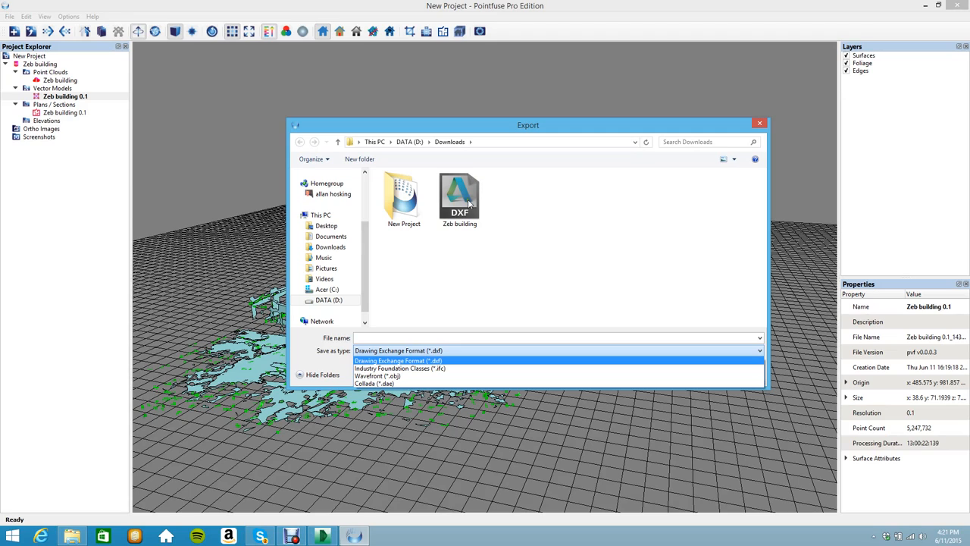
{"action": "mouse_move", "coordinate": [452, 216]}
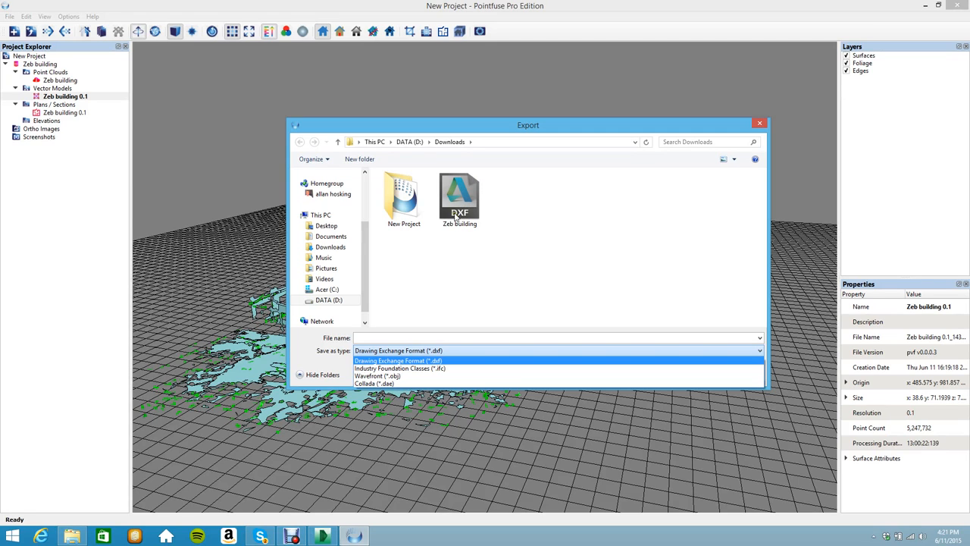
{"action": "mouse_move", "coordinate": [517, 231]}
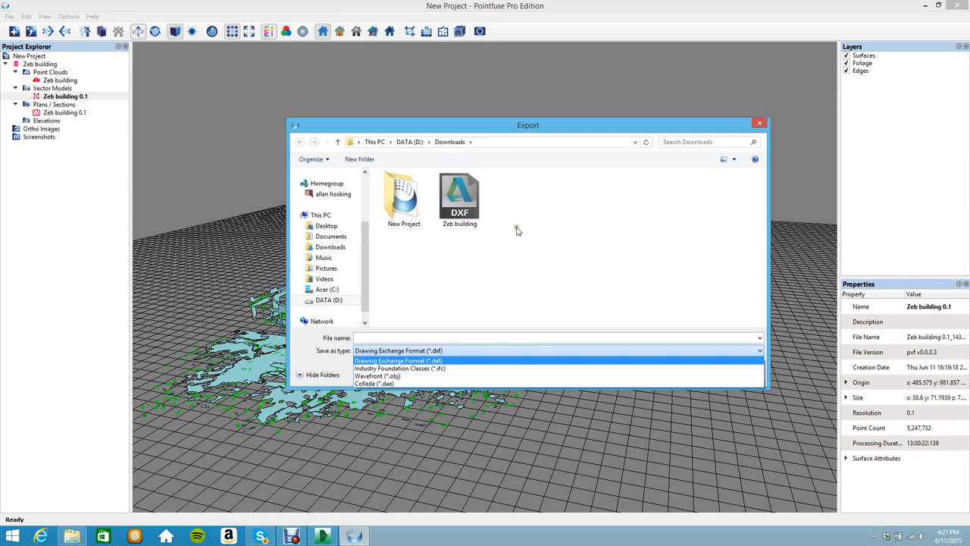
{"action": "mouse_move", "coordinate": [607, 227]}
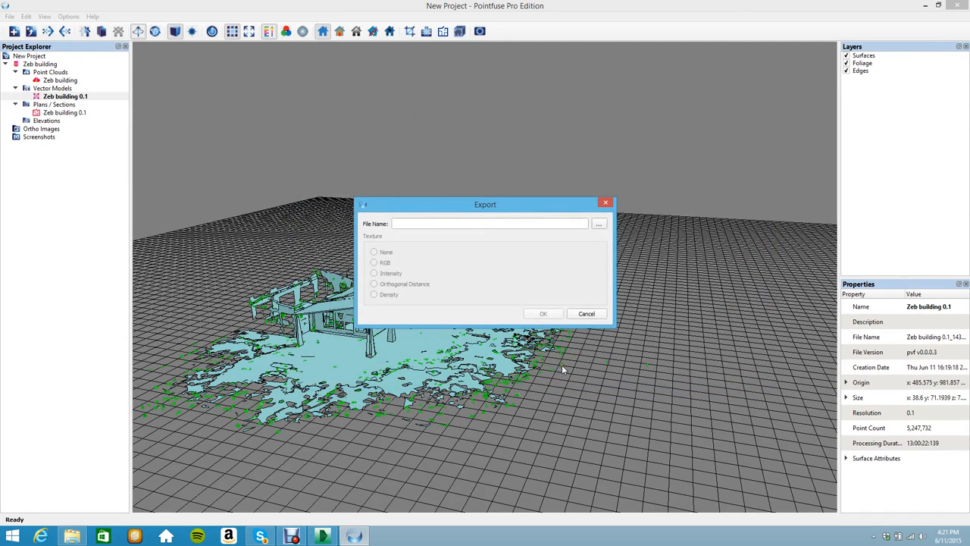
Step: Cancel the Pointfuse export and switch to Zeb building.dxf in DWG TrueView
{"action": "left_click", "coordinate": [586, 313]}
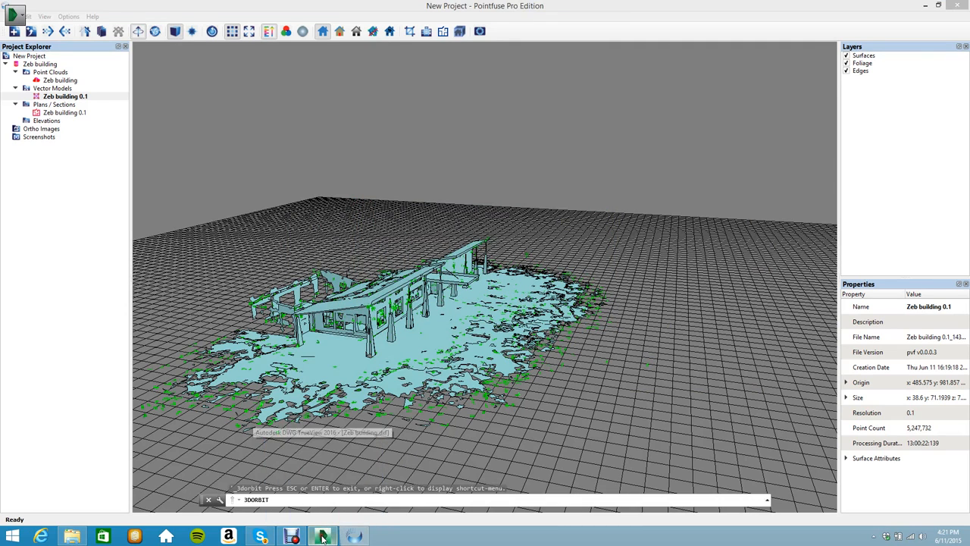
{"action": "left_click", "coordinate": [322, 534]}
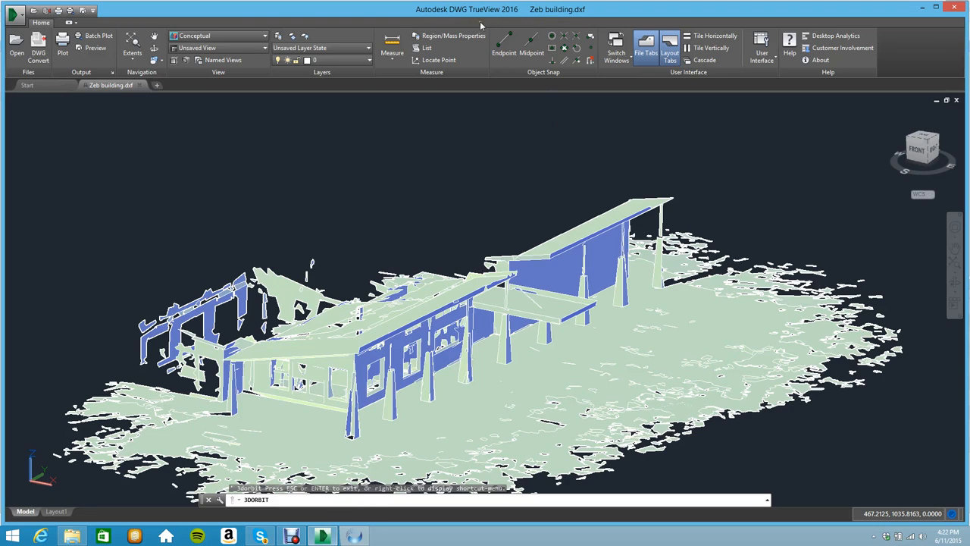
{"action": "mouse_move", "coordinate": [223, 90]}
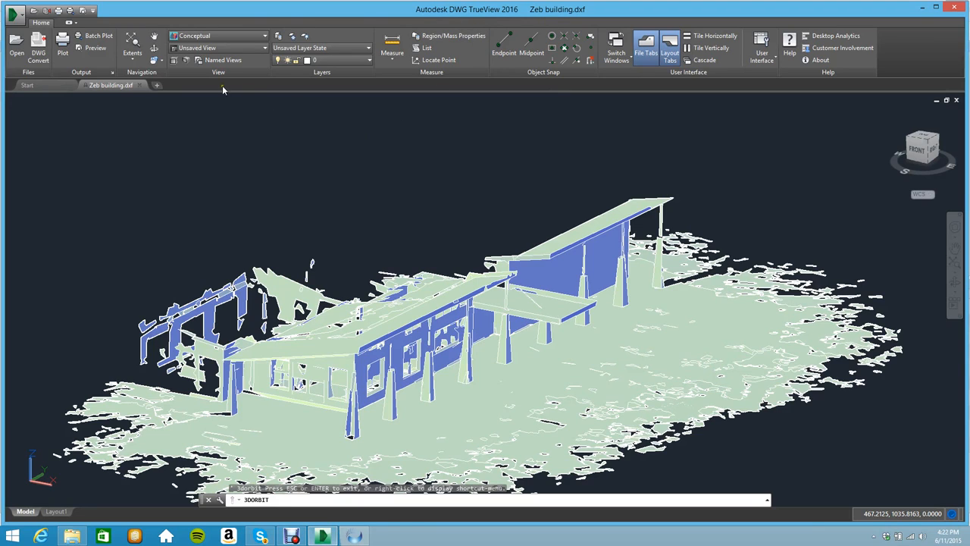
{"action": "mouse_move", "coordinate": [396, 220]}
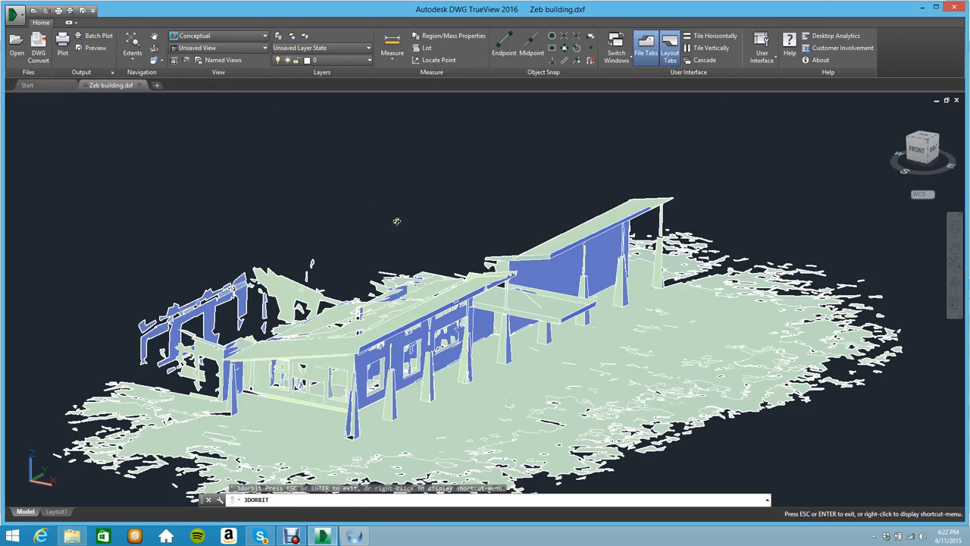
Step: Orbit the Zeb building model from low side views up to an overhead tilt
{"action": "left_click_drag", "start_coordinate": [397, 221], "coordinate": [424, 223]}
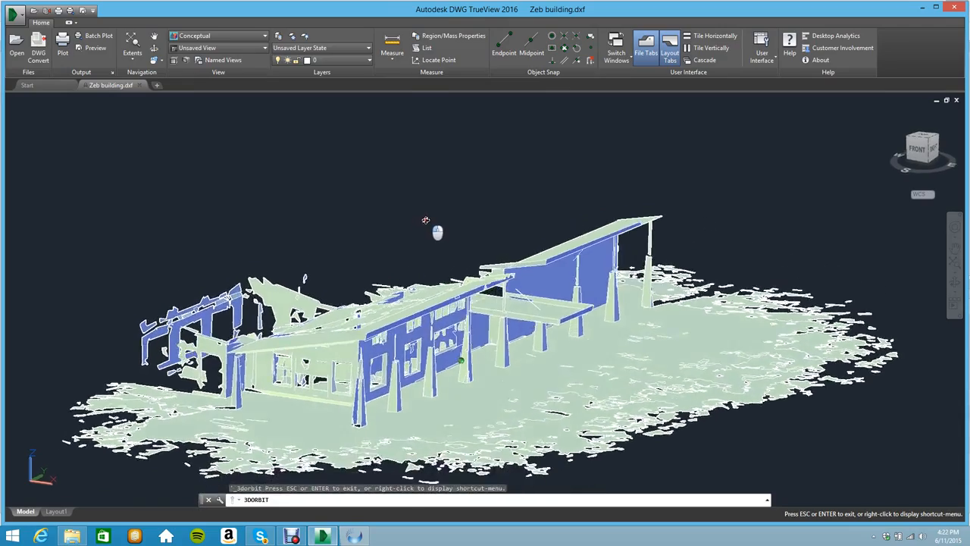
{"action": "left_click_drag", "start_coordinate": [437, 231], "coordinate": [452, 223]}
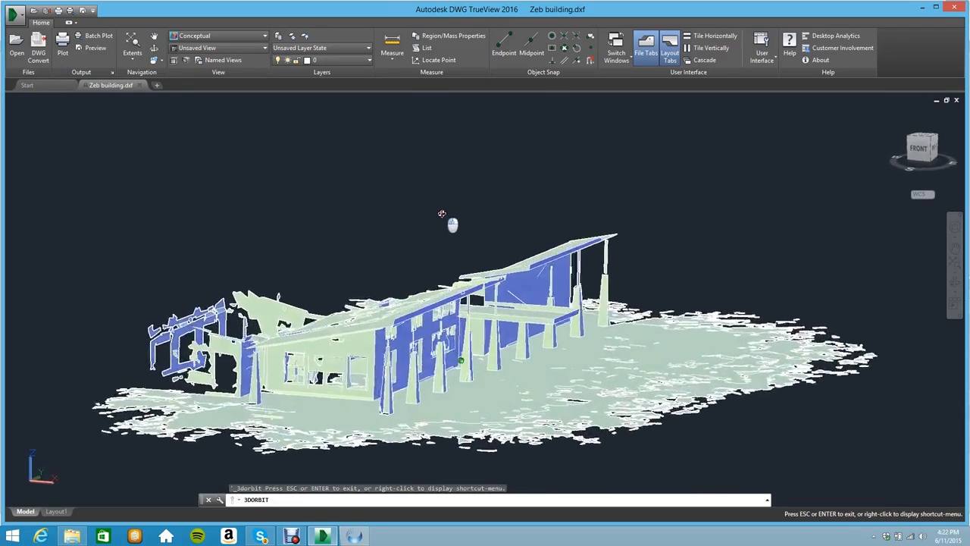
{"action": "left_click_drag", "start_coordinate": [442, 215], "coordinate": [426, 217]}
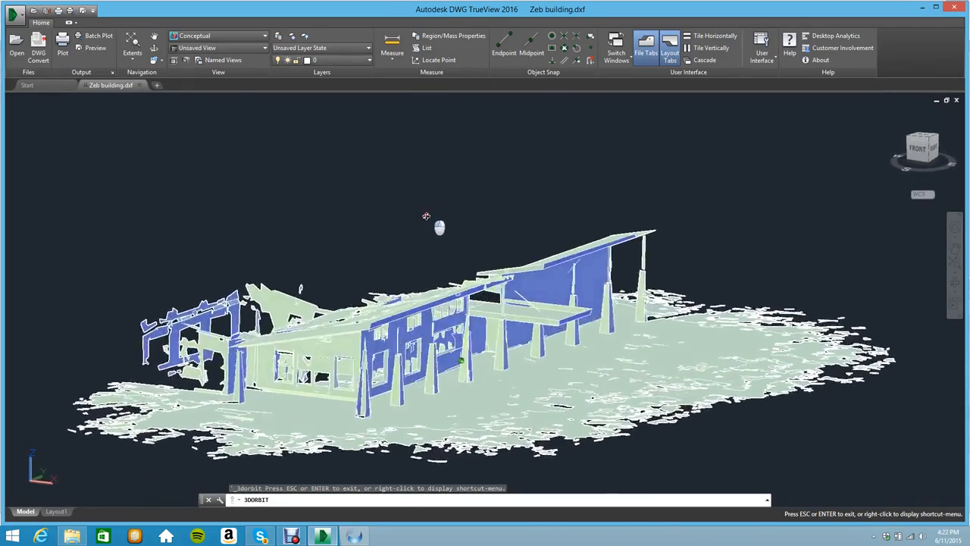
{"action": "left_click_drag", "start_coordinate": [426, 217], "coordinate": [371, 201]}
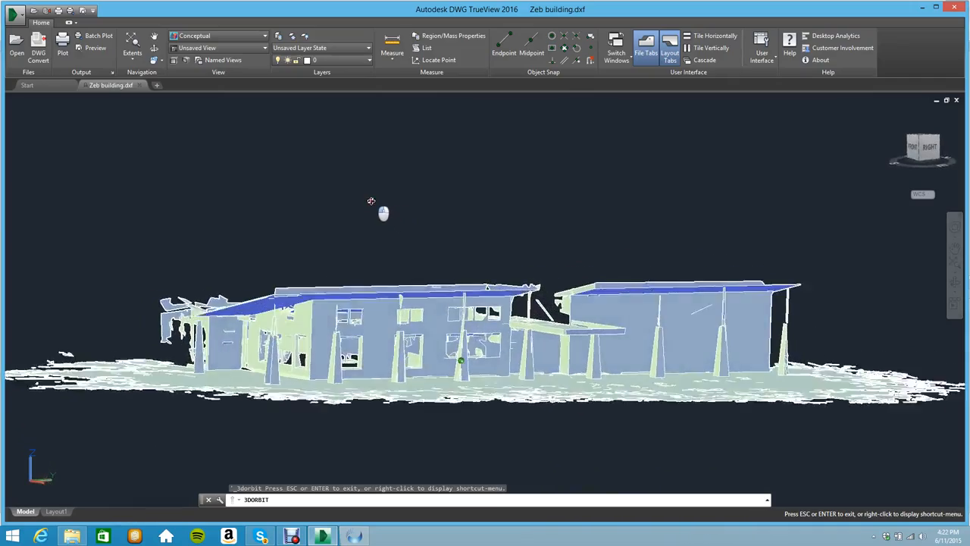
{"action": "left_click_drag", "start_coordinate": [383, 214], "coordinate": [368, 232]}
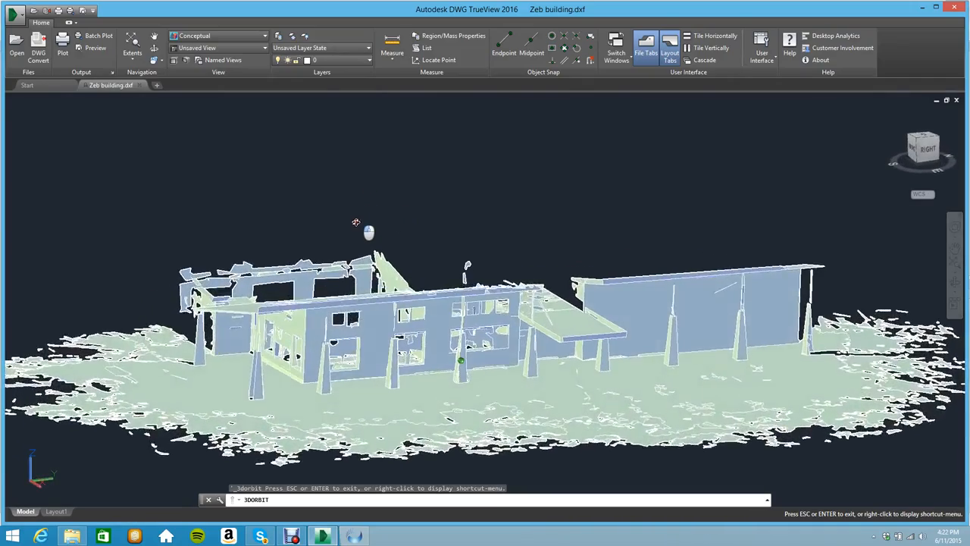
{"action": "left_click_drag", "start_coordinate": [368, 232], "coordinate": [392, 227]}
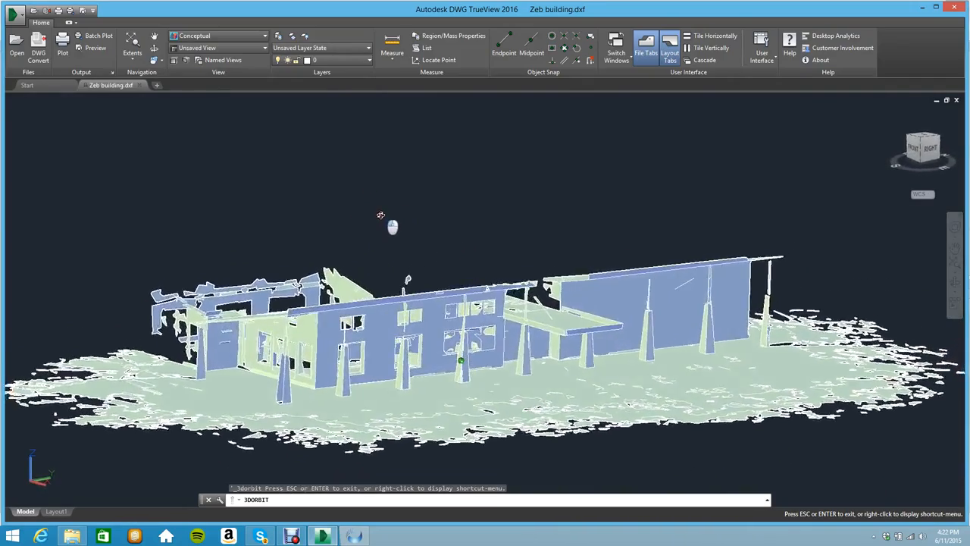
{"action": "left_click_drag", "start_coordinate": [380, 216], "coordinate": [394, 207]}
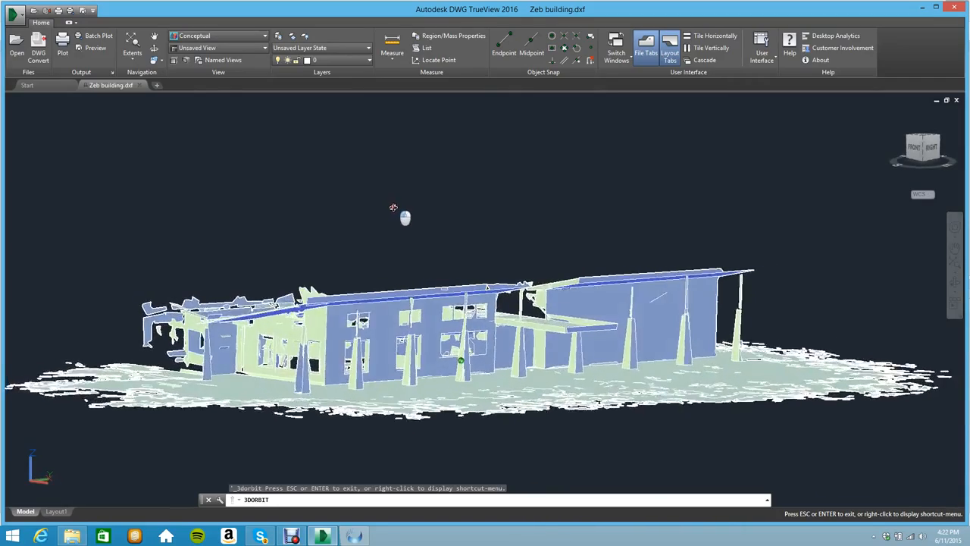
{"action": "left_click_drag", "start_coordinate": [393, 208], "coordinate": [397, 215]}
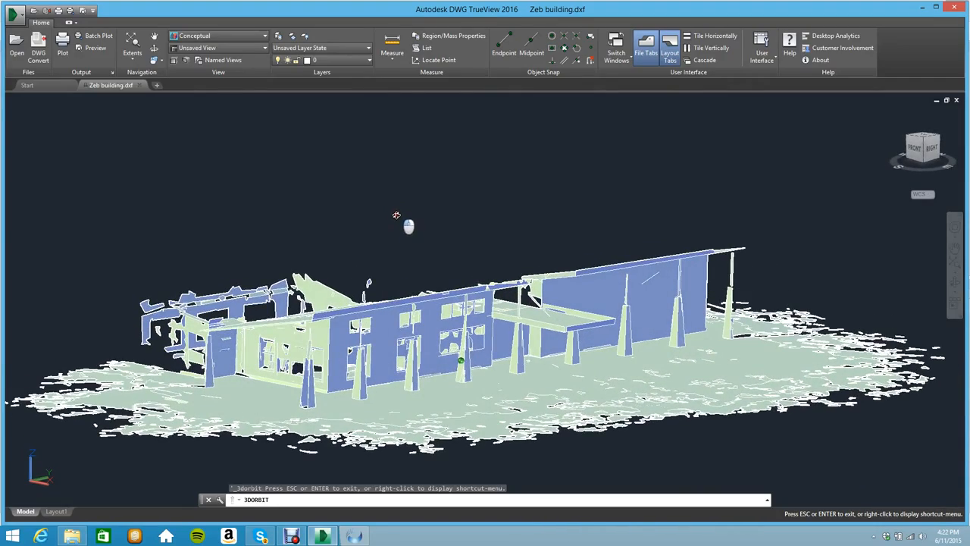
{"action": "left_click_drag", "start_coordinate": [396, 214], "coordinate": [439, 236]}
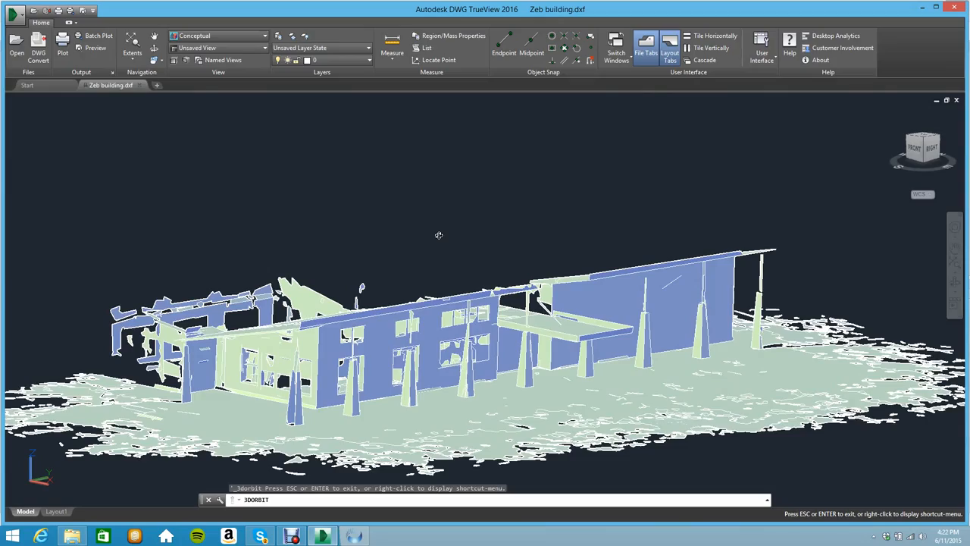
{"action": "left_click_drag", "start_coordinate": [438, 235], "coordinate": [426, 224]}
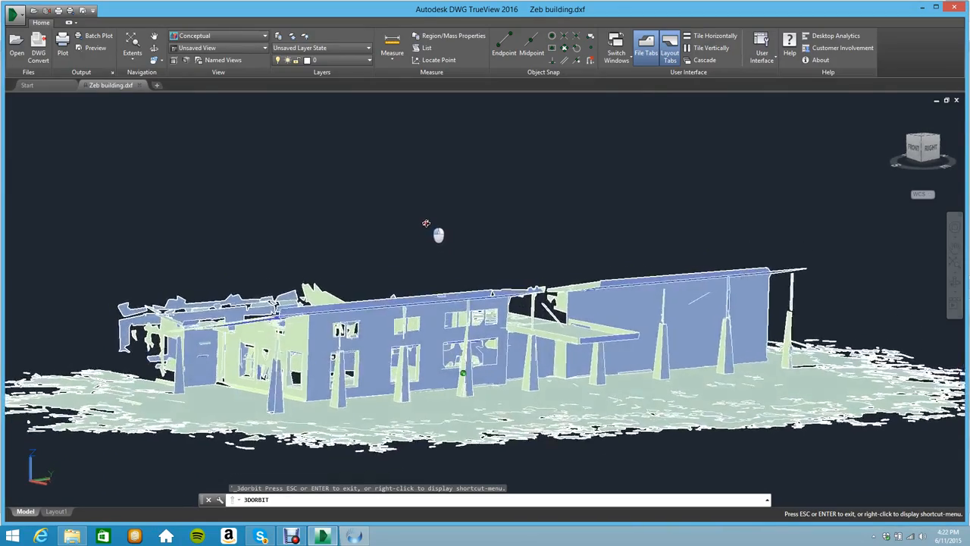
{"action": "left_click_drag", "start_coordinate": [426, 223], "coordinate": [443, 243]}
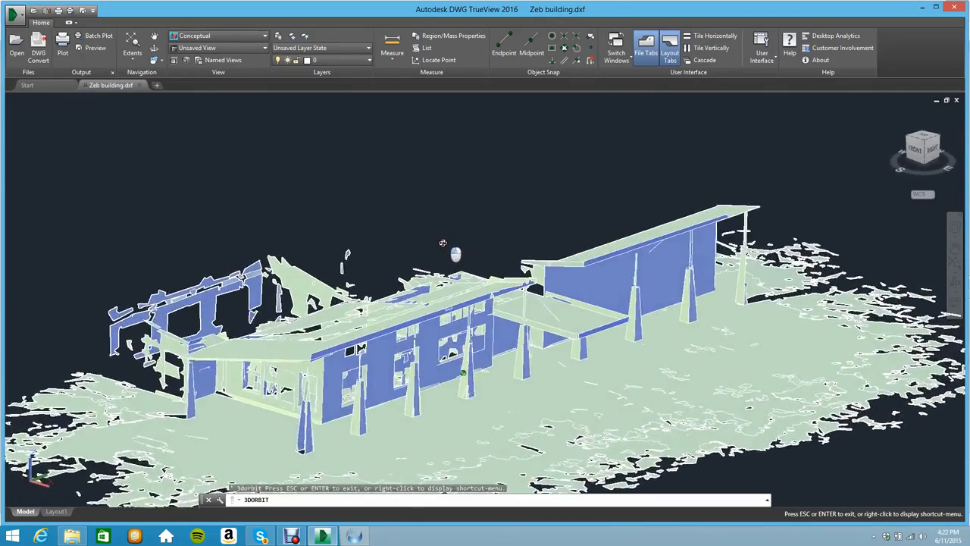
{"action": "left_click_drag", "start_coordinate": [454, 266], "coordinate": [440, 223]}
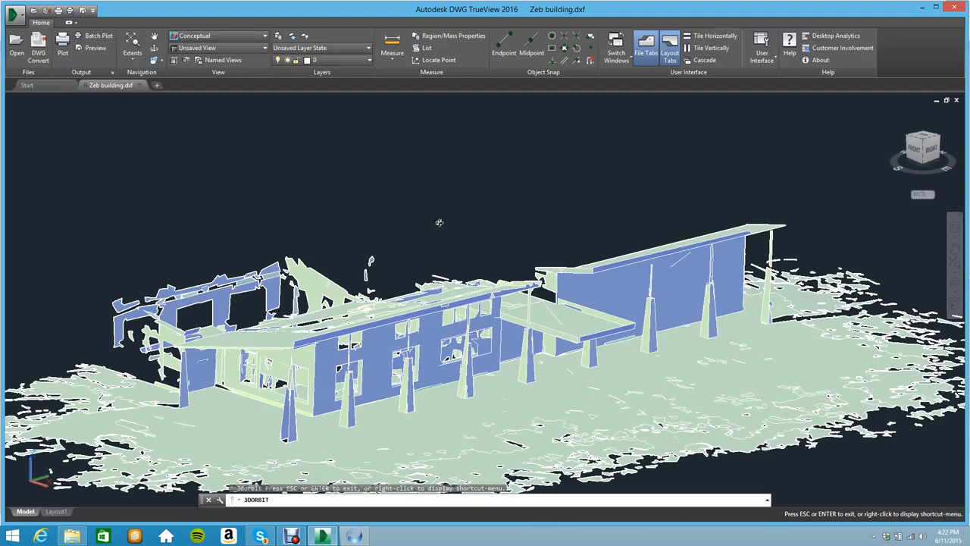
{"action": "mouse_move", "coordinate": [420, 195]}
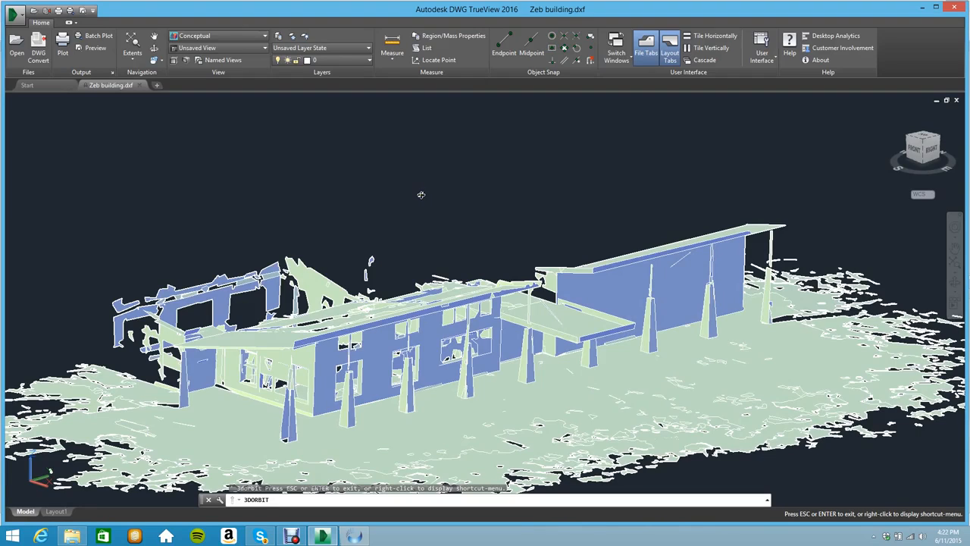